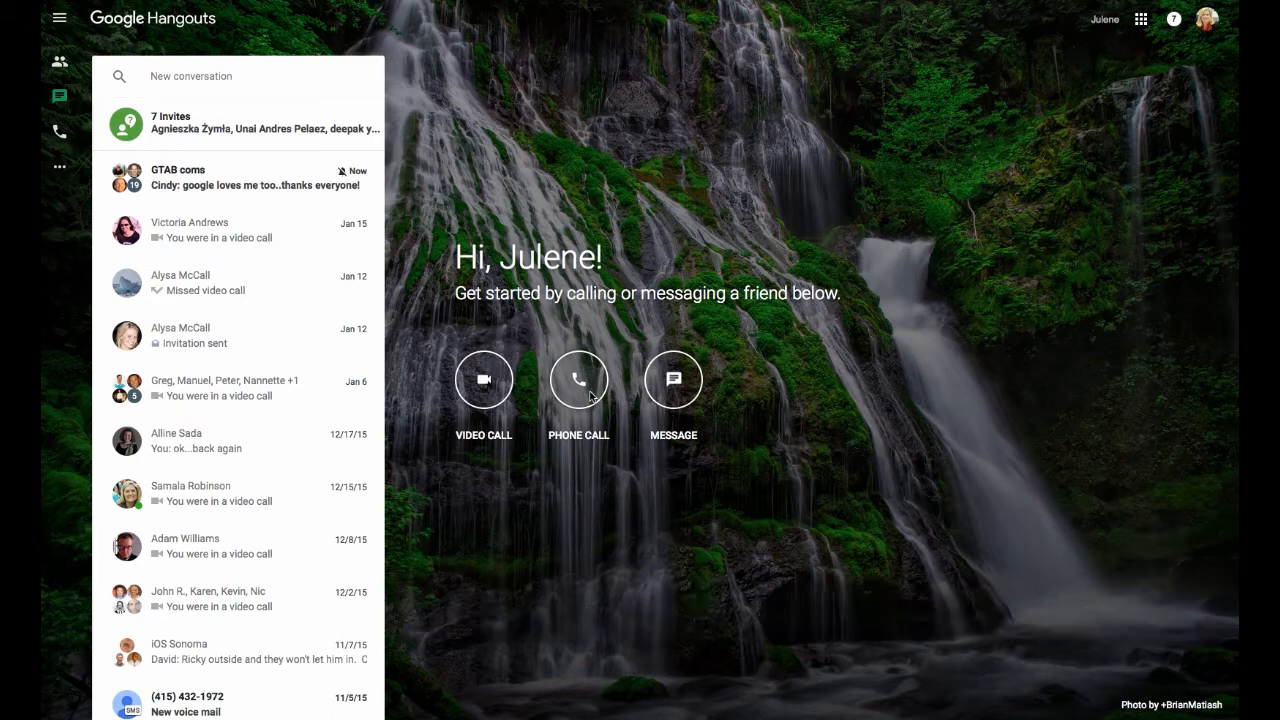
{"action": "mouse_move", "coordinate": [480, 384]}
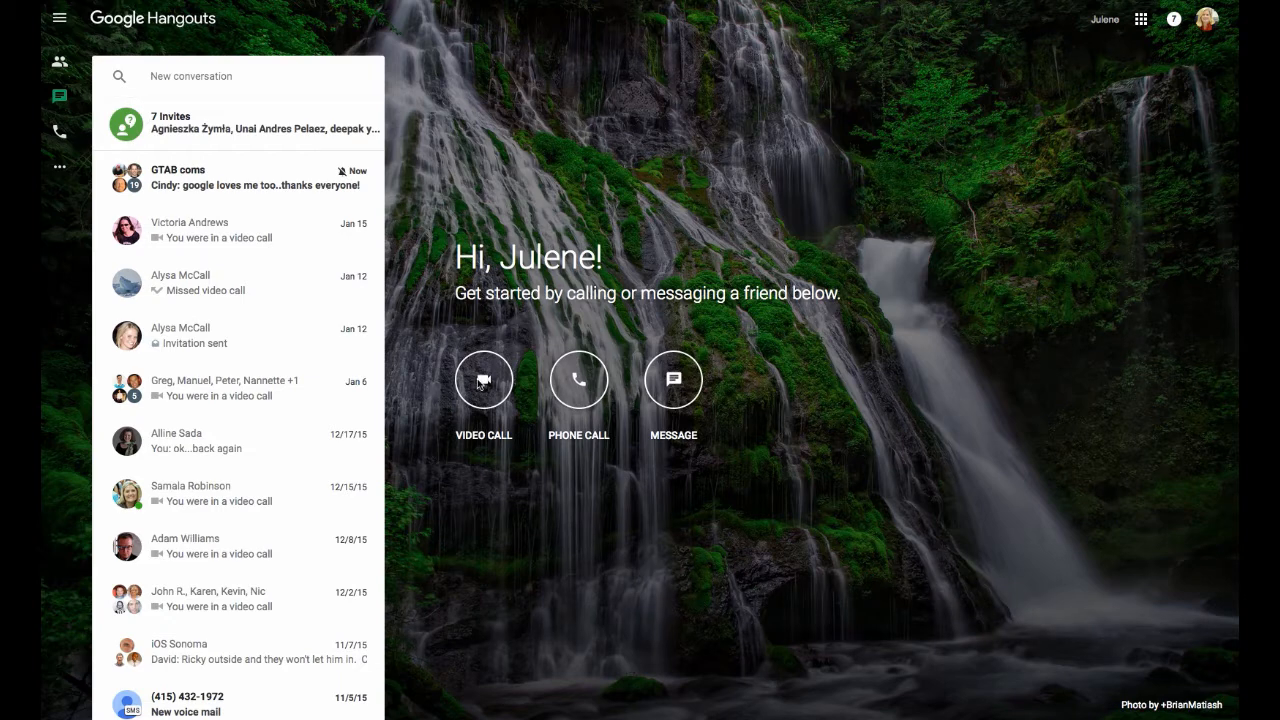
{"action": "mouse_move", "coordinate": [980, 280]}
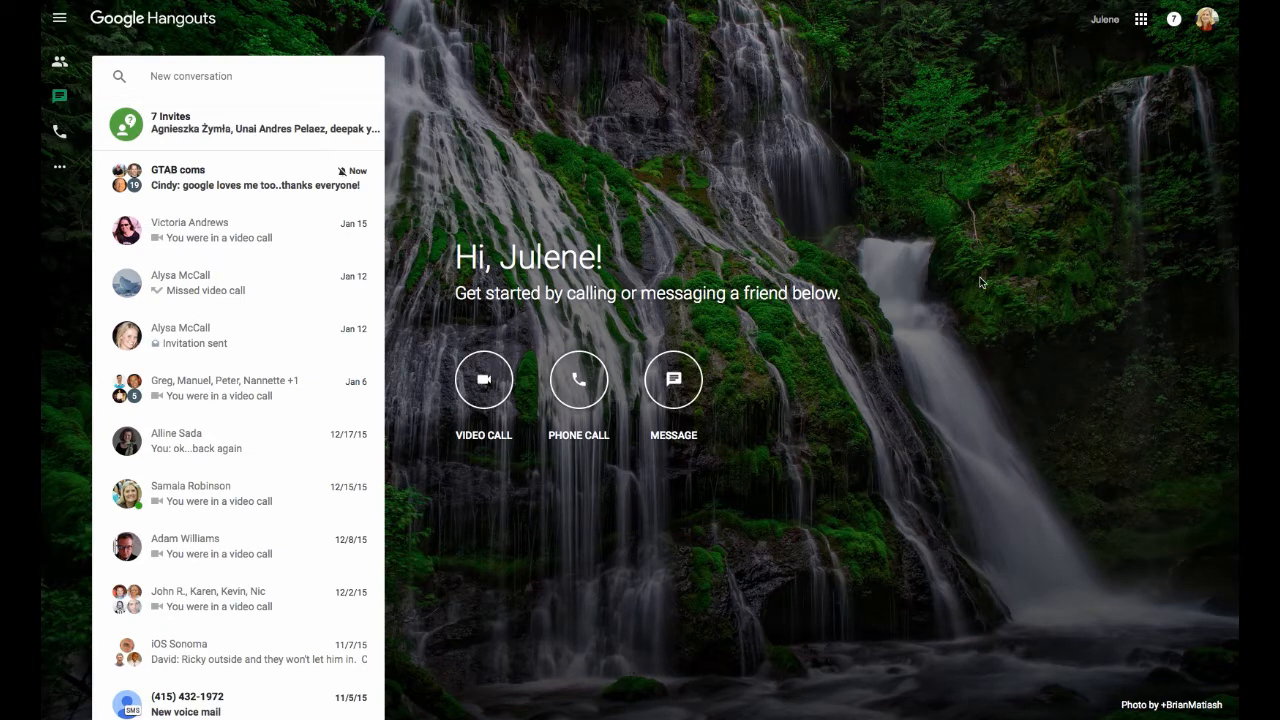
{"action": "mouse_move", "coordinate": [1210, 102]}
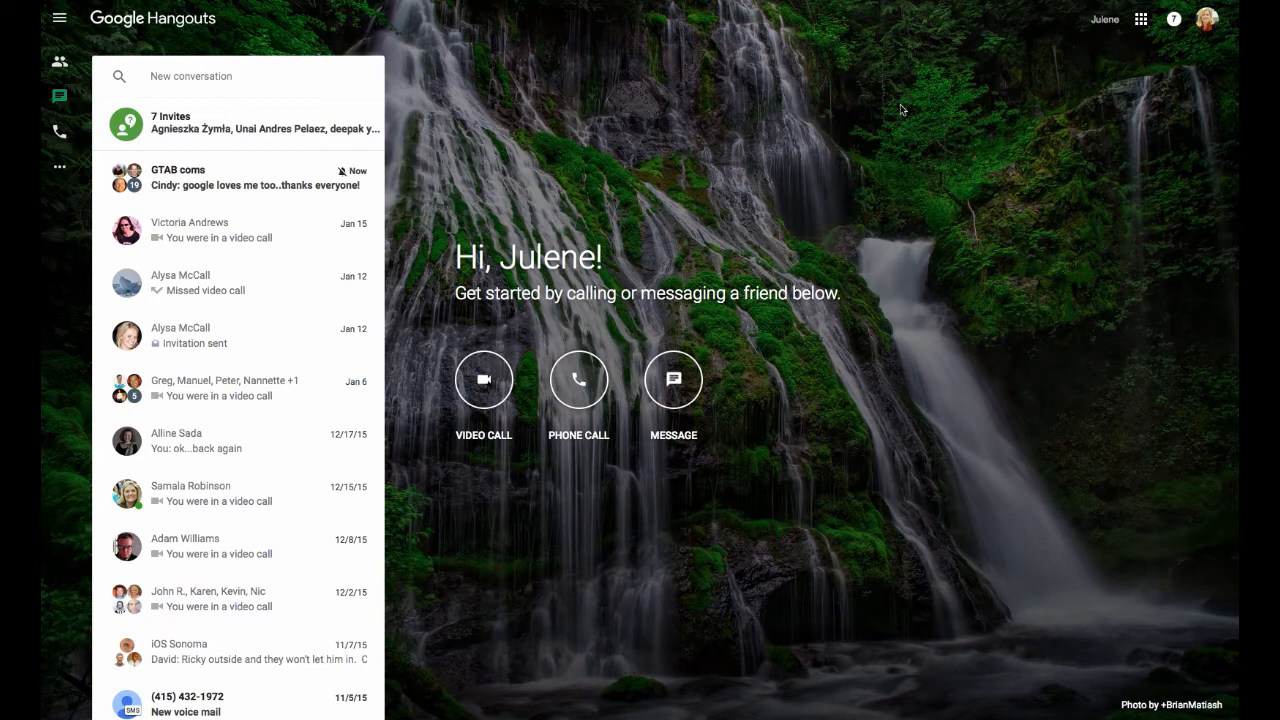
{"action": "mouse_move", "coordinate": [672, 392]}
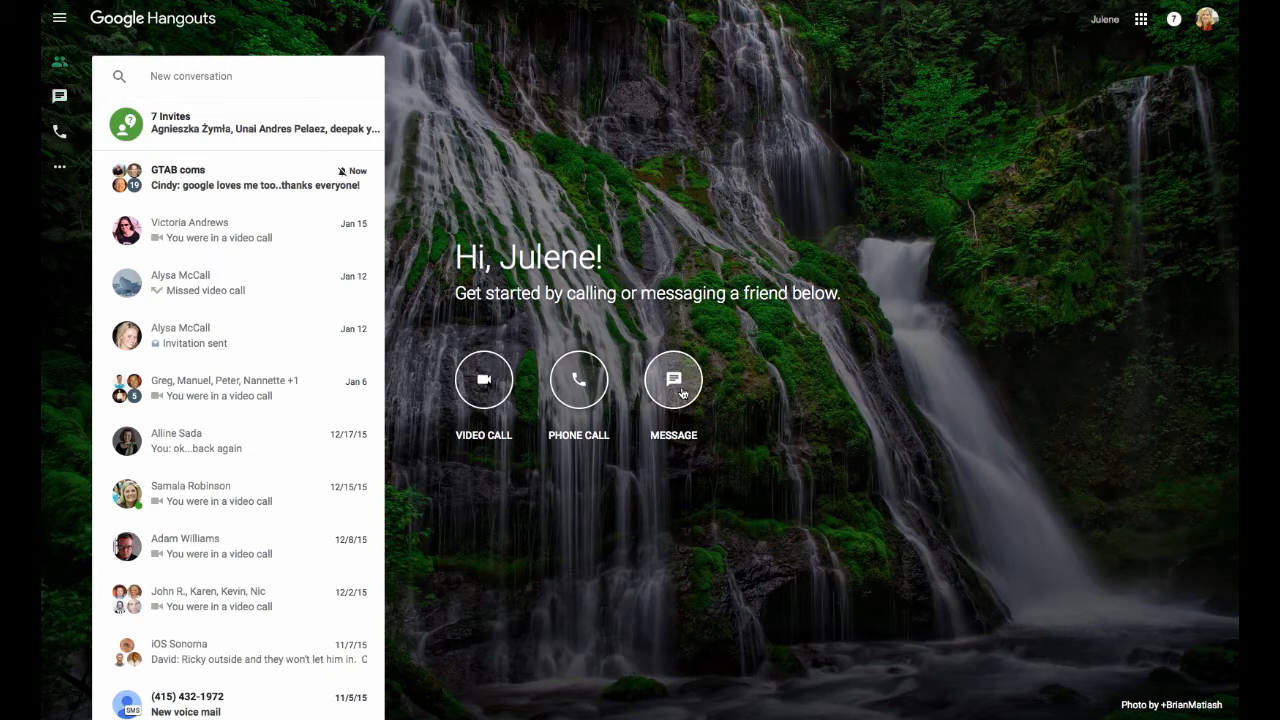
{"action": "left_click", "coordinate": [200, 76]}
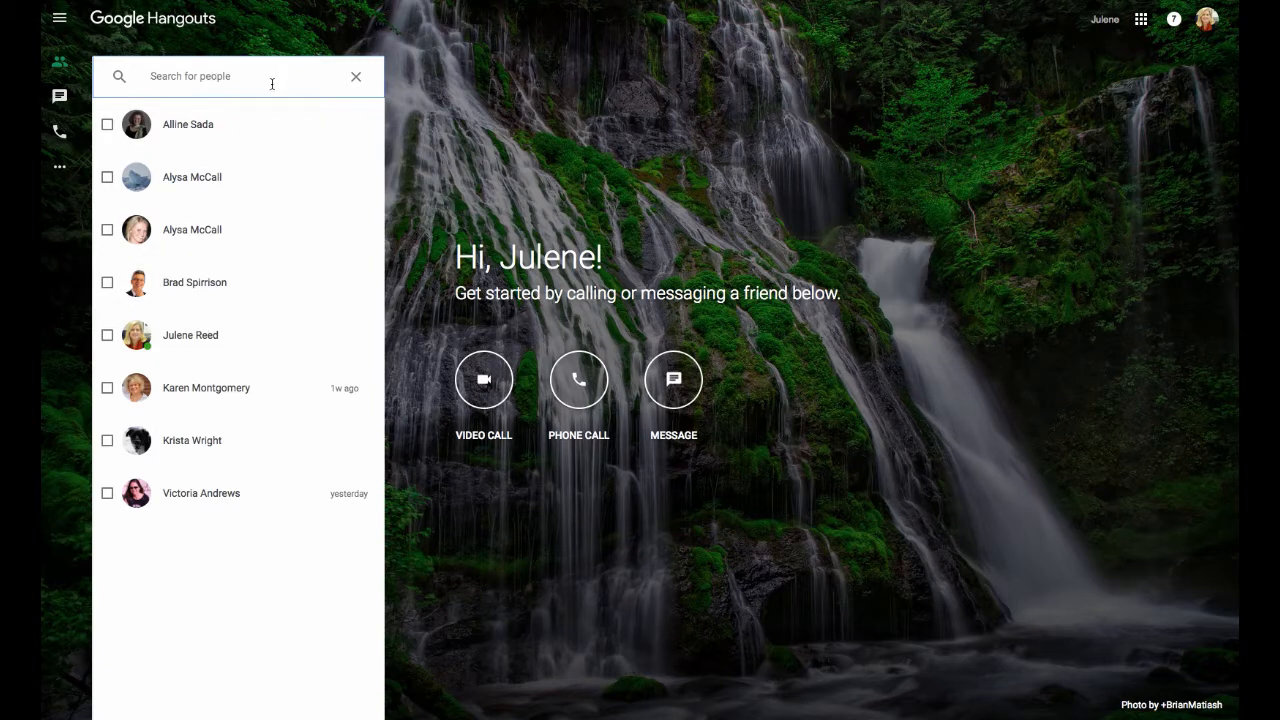
{"action": "type", "text": "julene"}
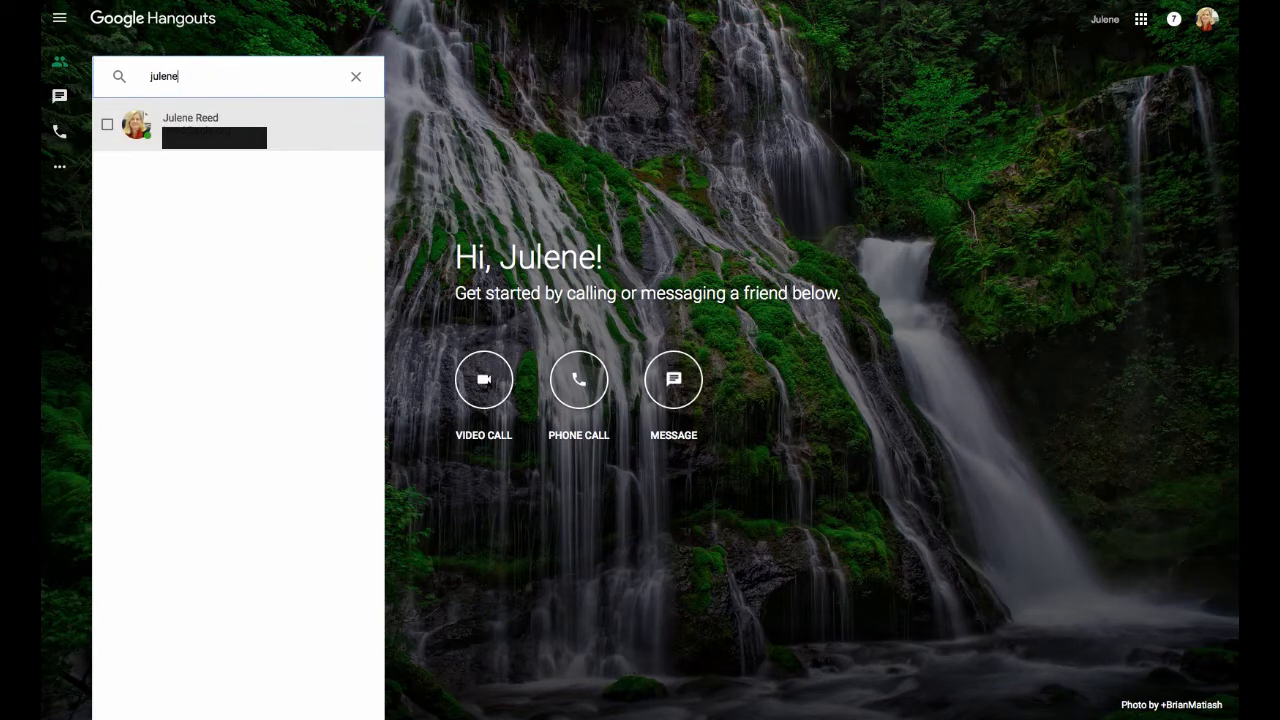
{"action": "type", "text": "reed"}
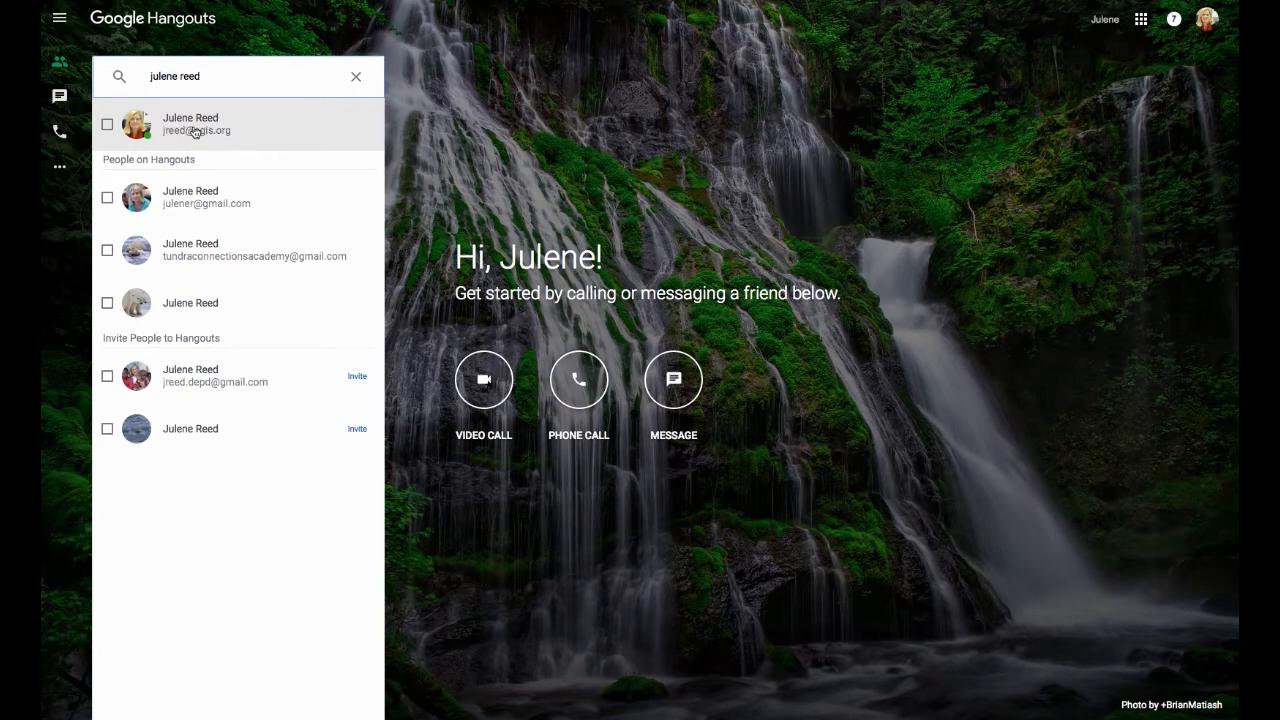
{"action": "left_click", "coordinate": [190, 124]}
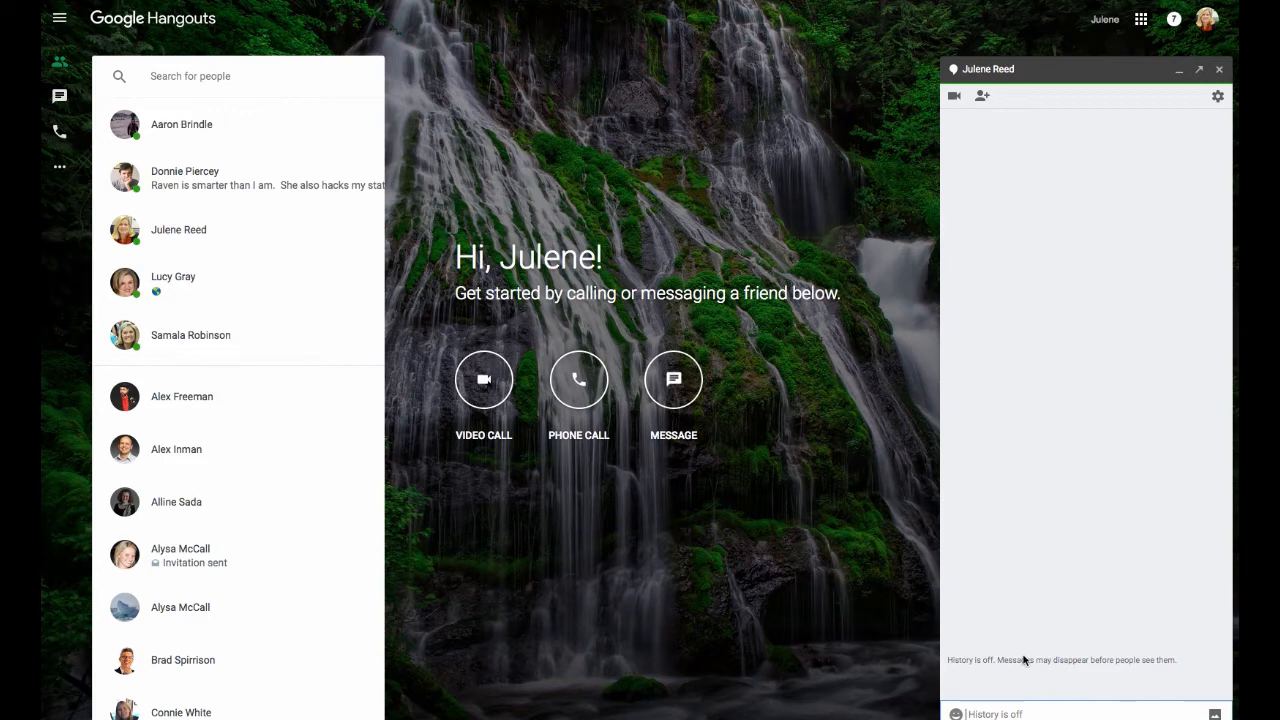
{"action": "type", "text": "We"}
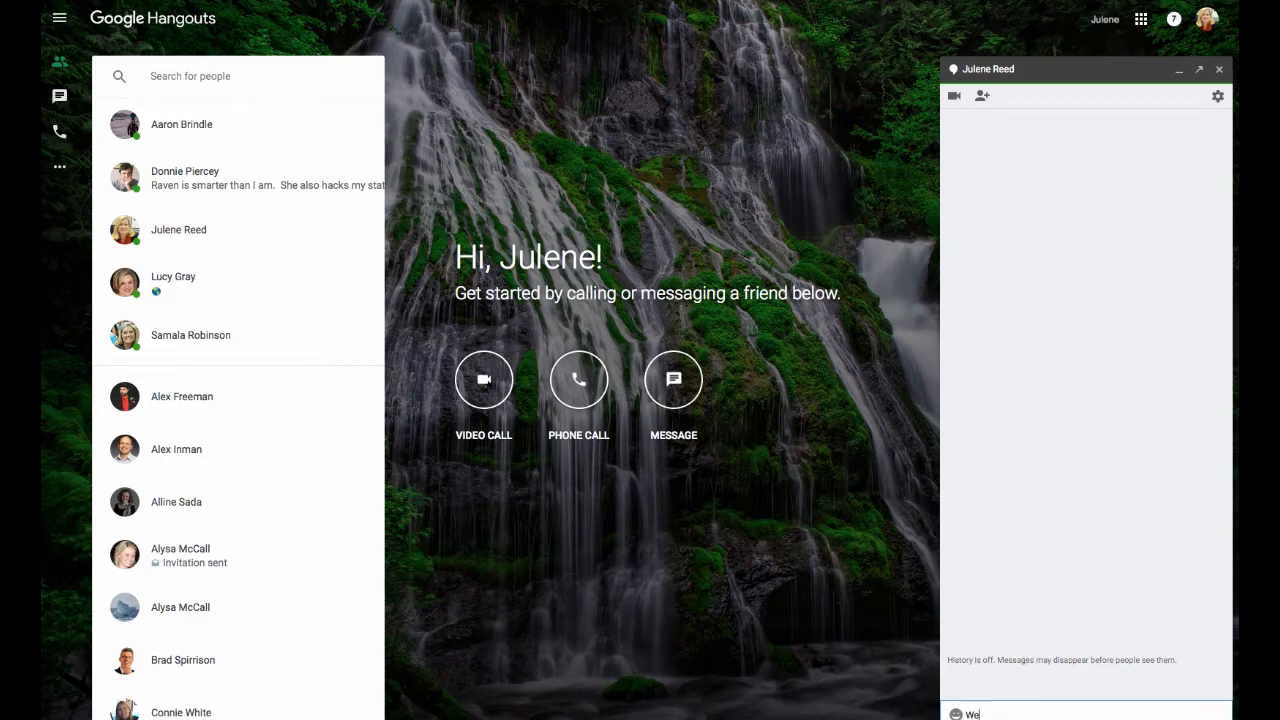
{"action": "type", "text": "Welcome to Google"}
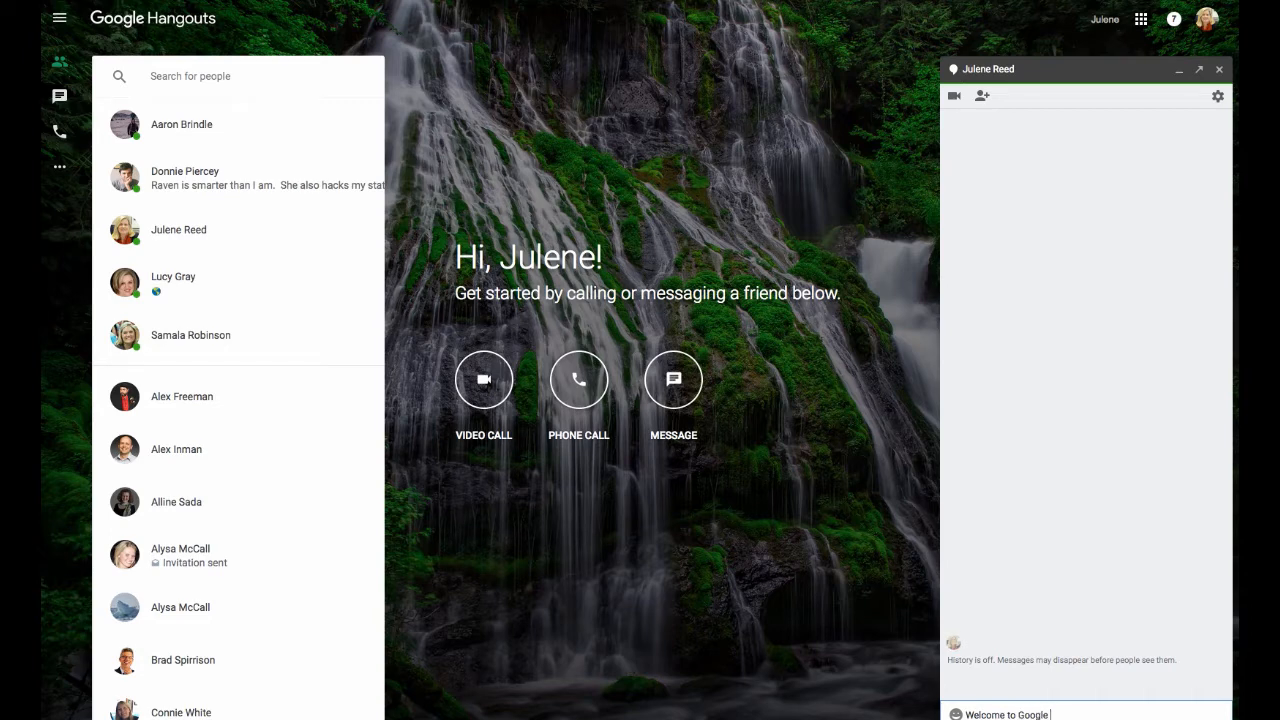
{"action": "key", "text": "Return"}
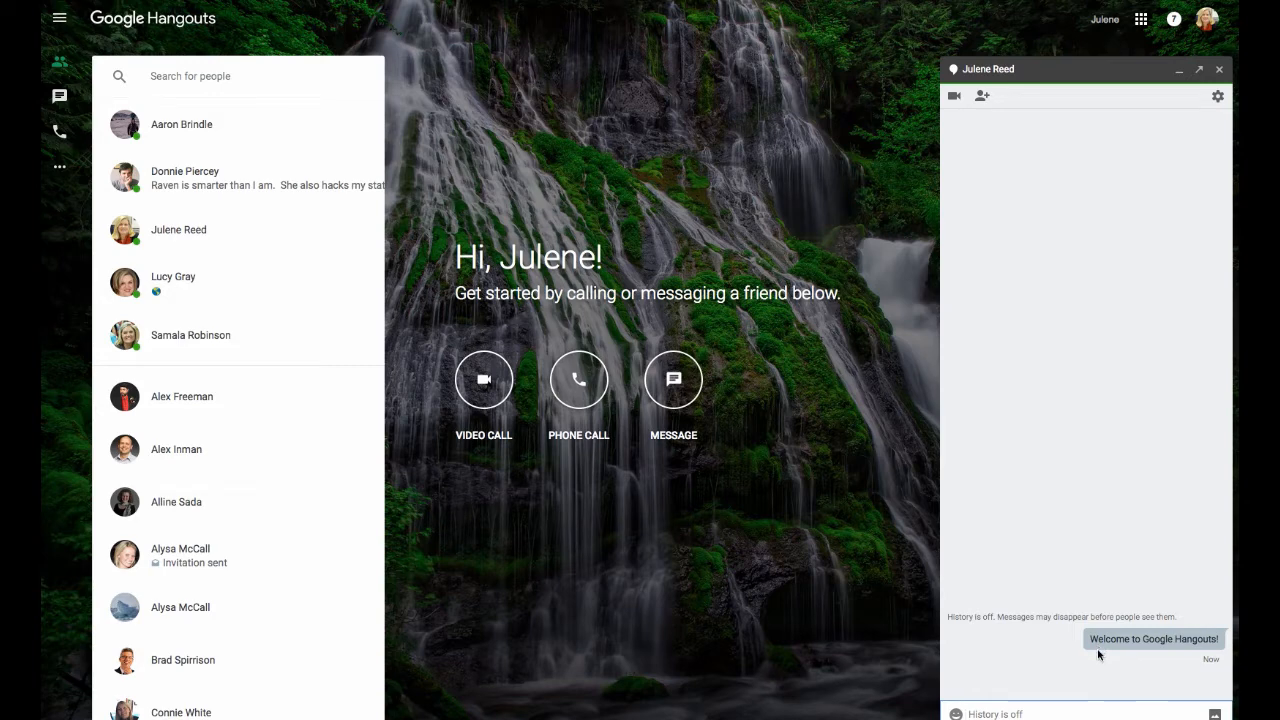
{"action": "mouse_move", "coordinate": [1004, 110]}
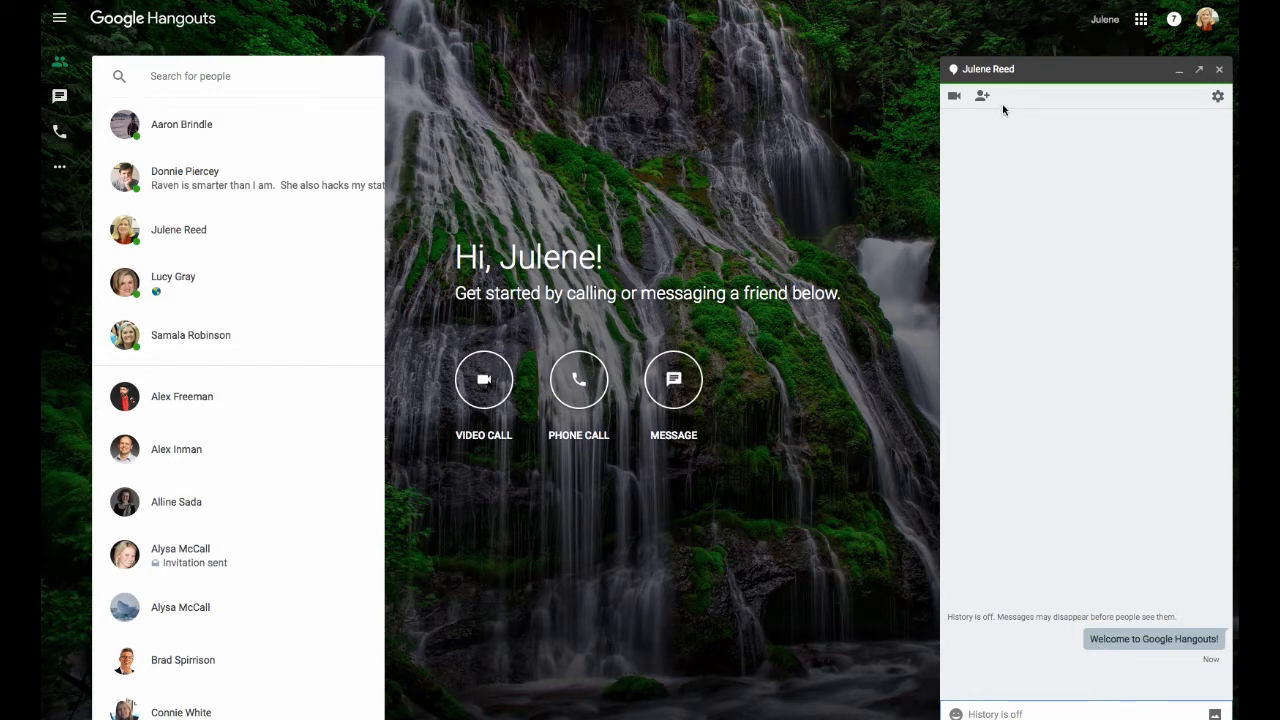
{"action": "mouse_move", "coordinate": [1216, 96]}
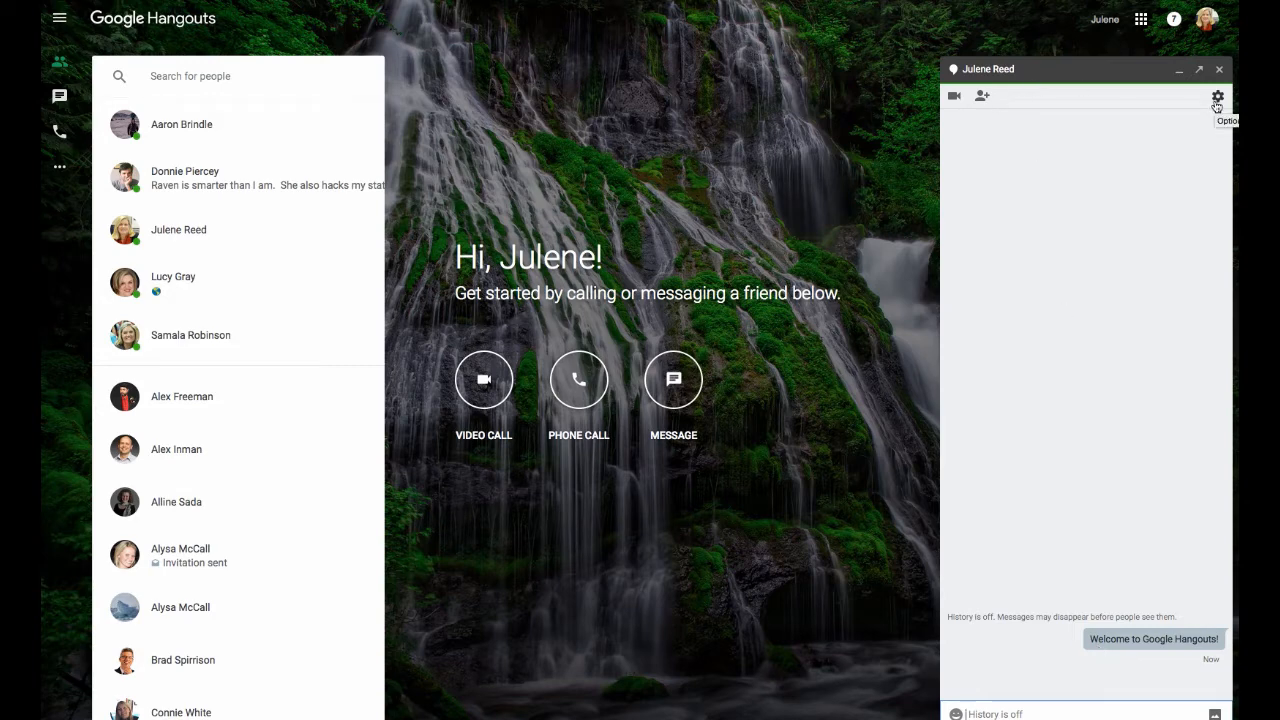
{"action": "left_click", "coordinate": [1216, 96]}
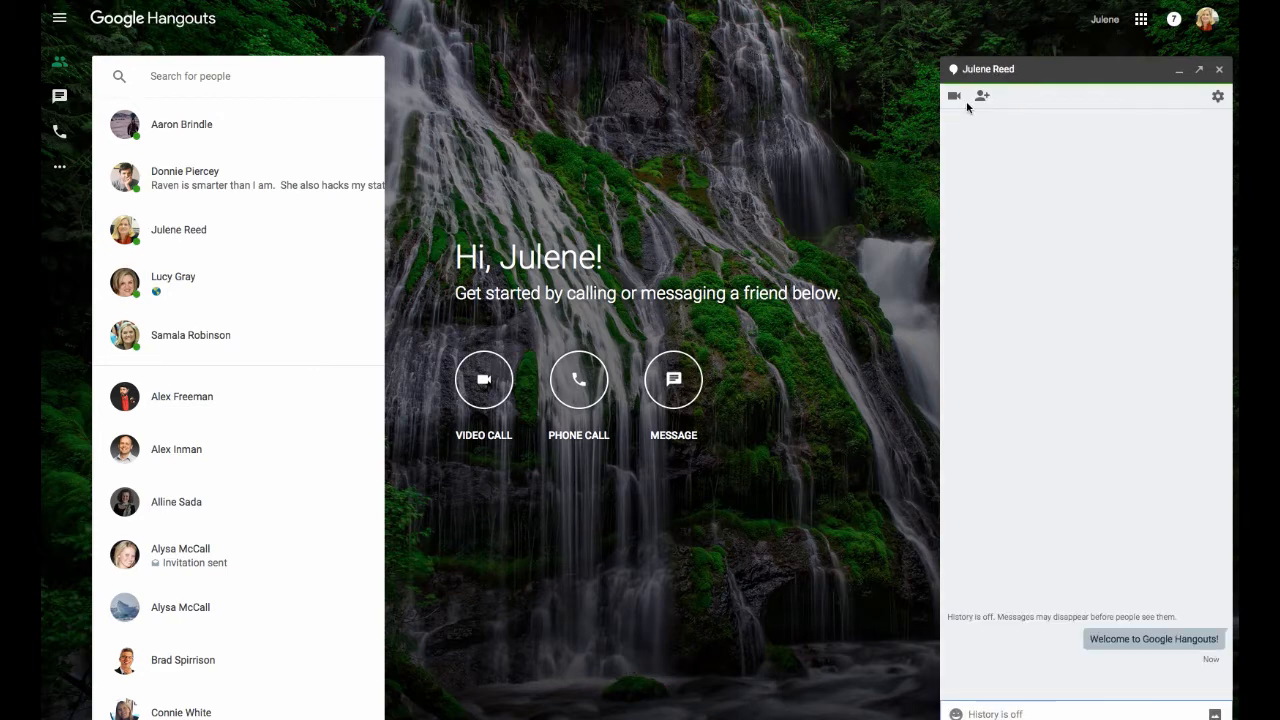
{"action": "mouse_move", "coordinate": [992, 90]}
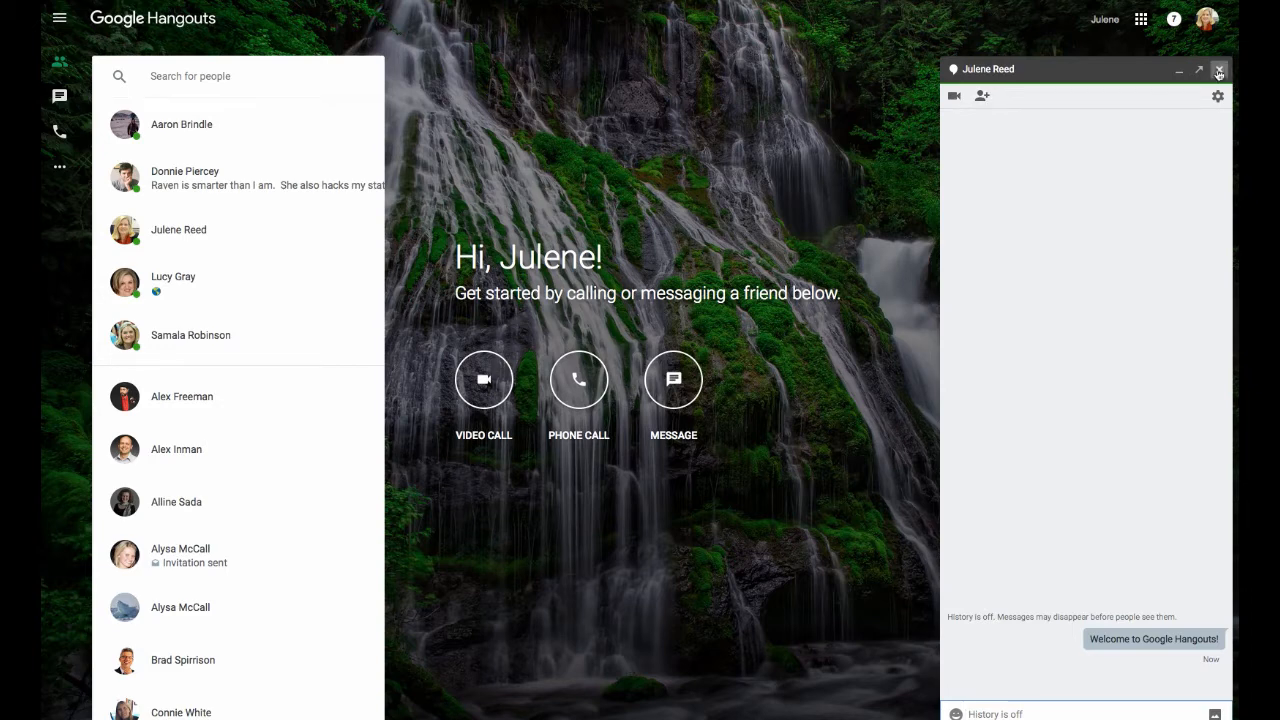
{"action": "left_click", "coordinate": [1220, 70]}
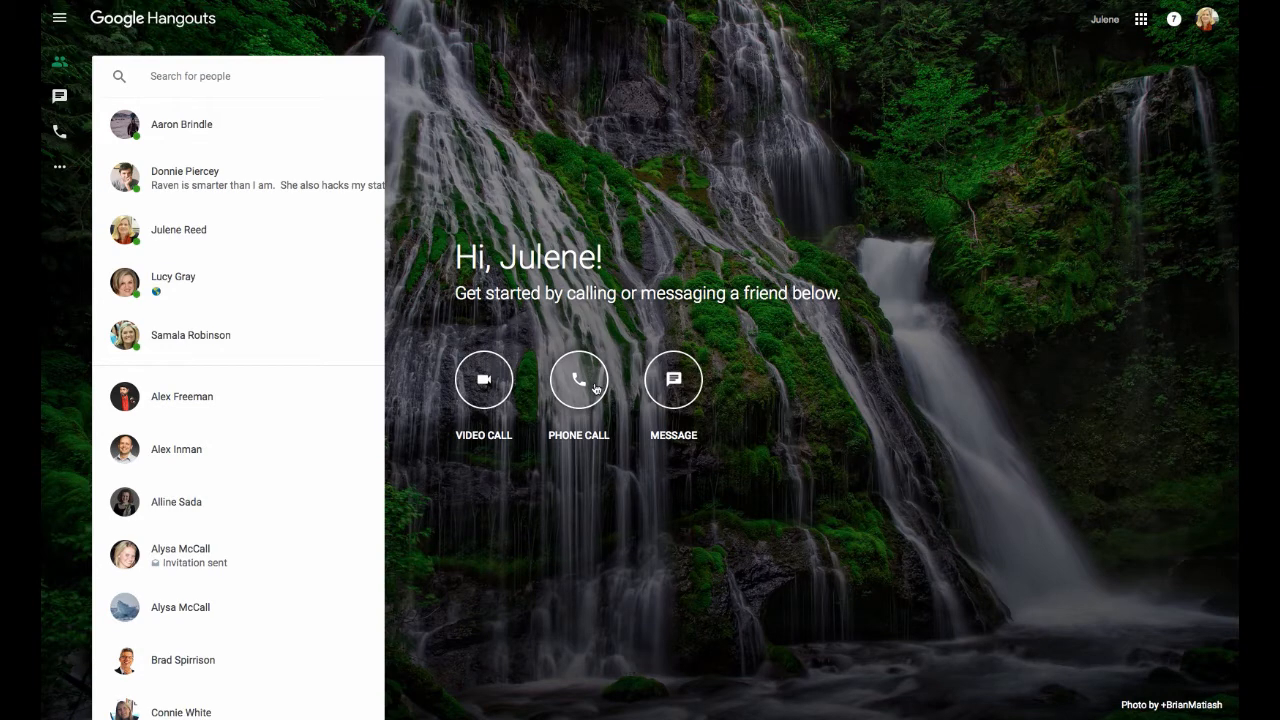
{"action": "left_click", "coordinate": [578, 380]}
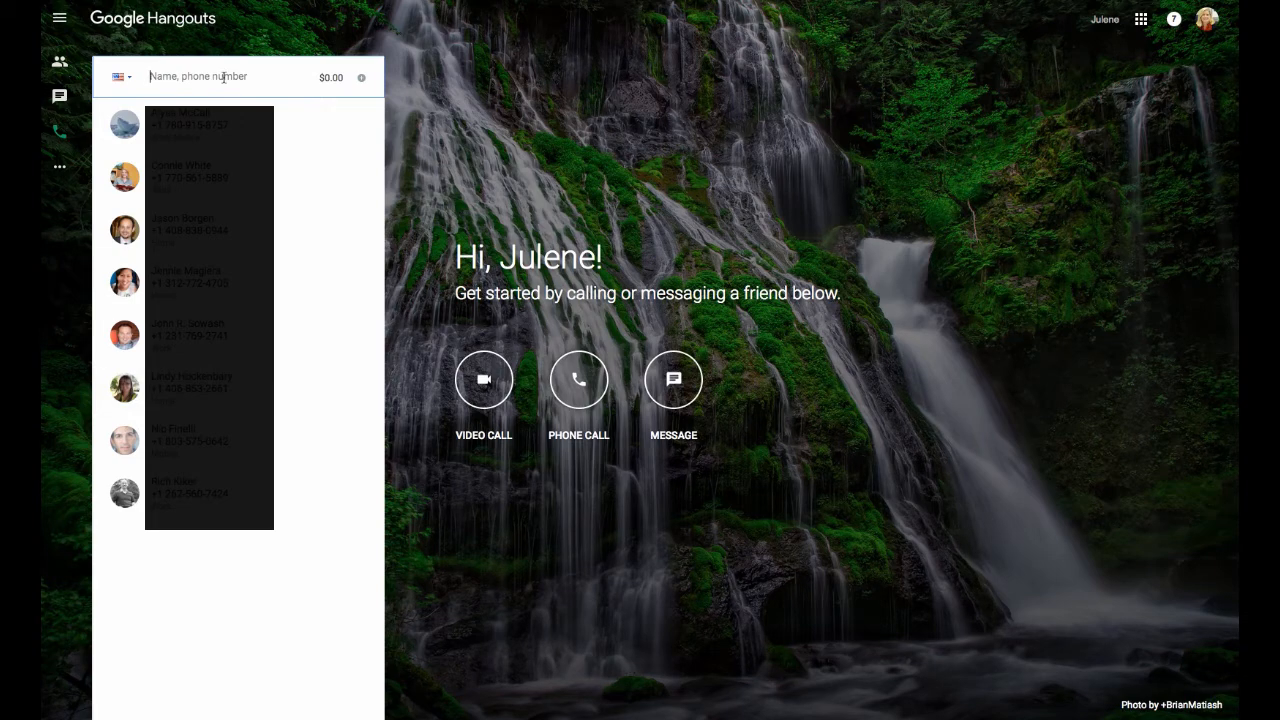
{"action": "type", "text": "901"}
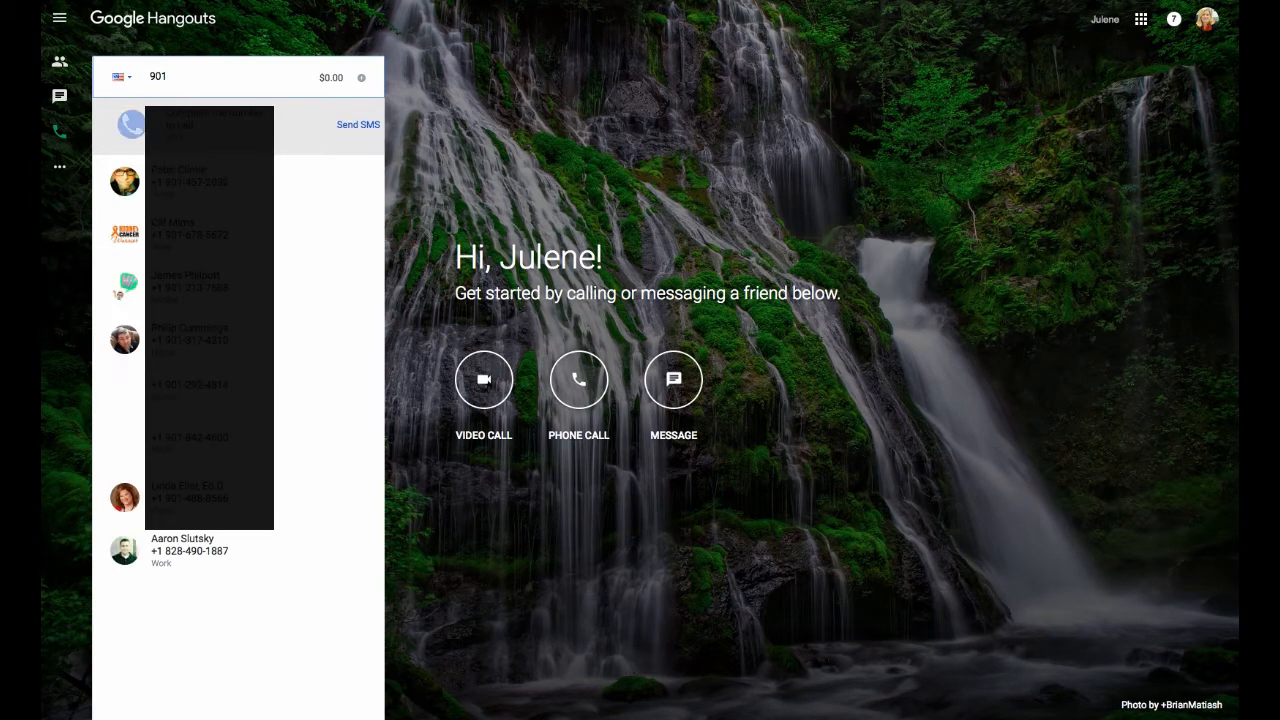
{"action": "type", "text": "4572170"}
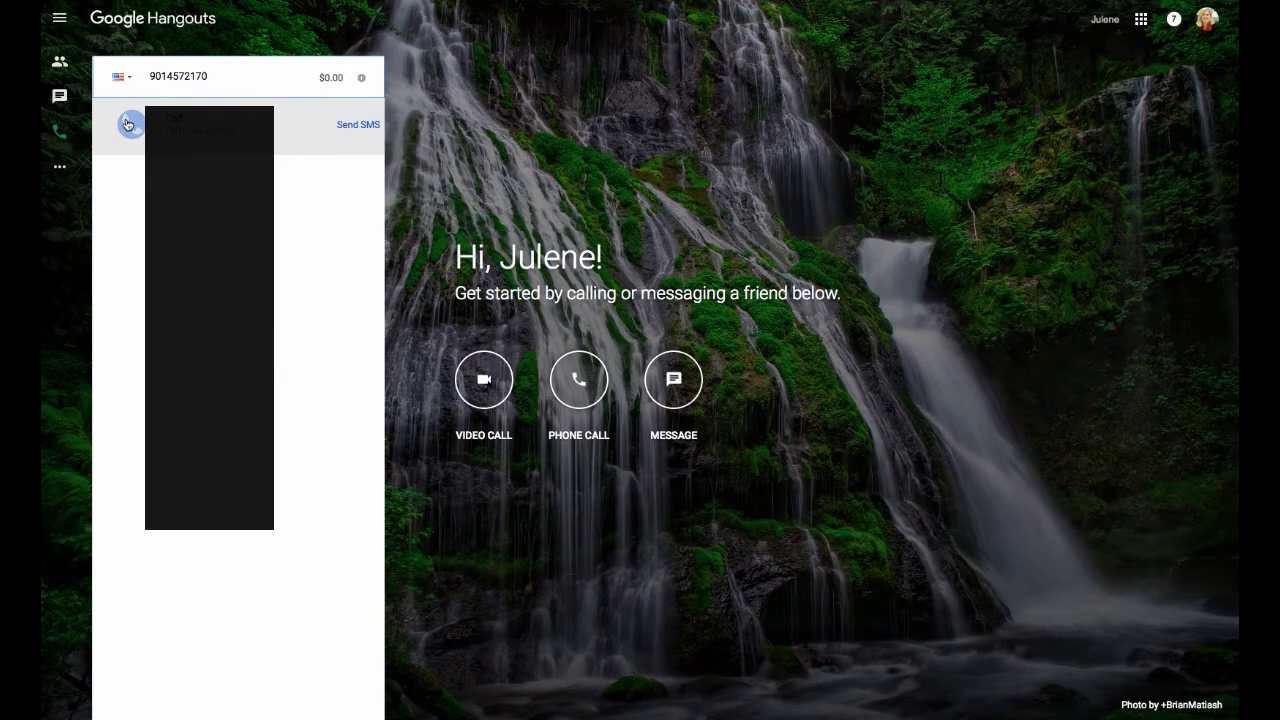
{"action": "left_click", "coordinate": [128, 124]}
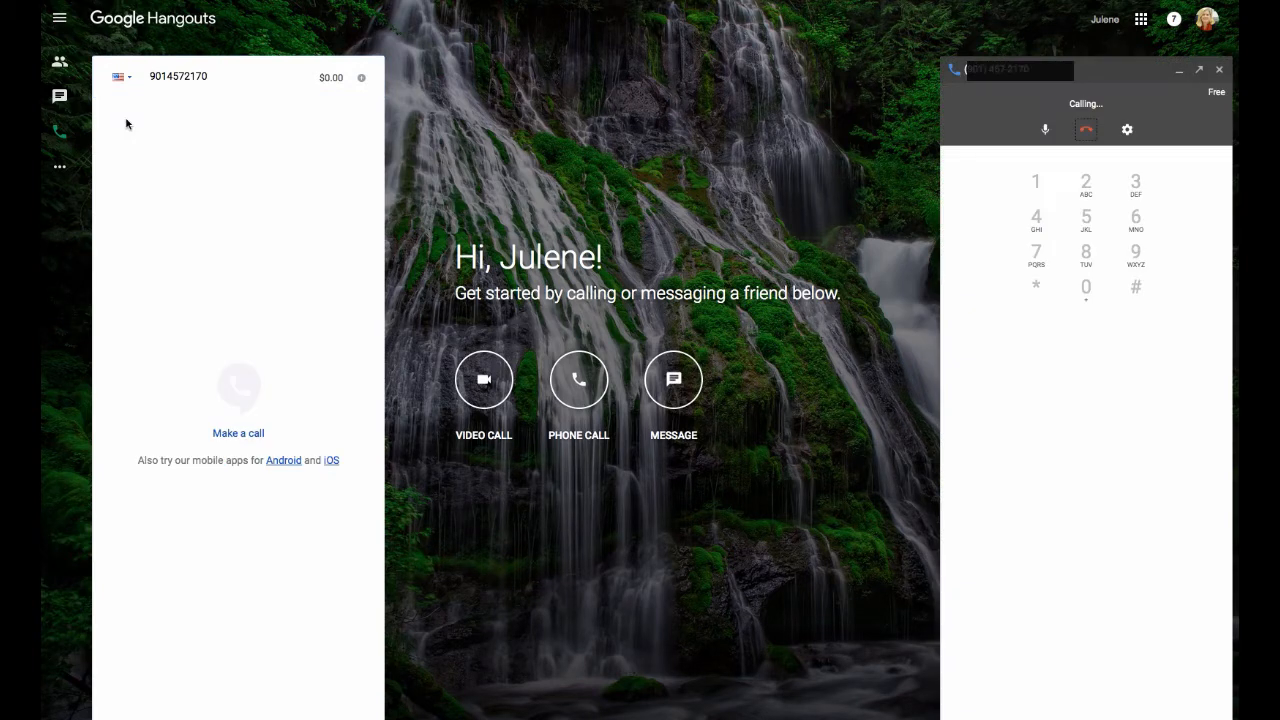
{"action": "mouse_move", "coordinate": [576, 60]}
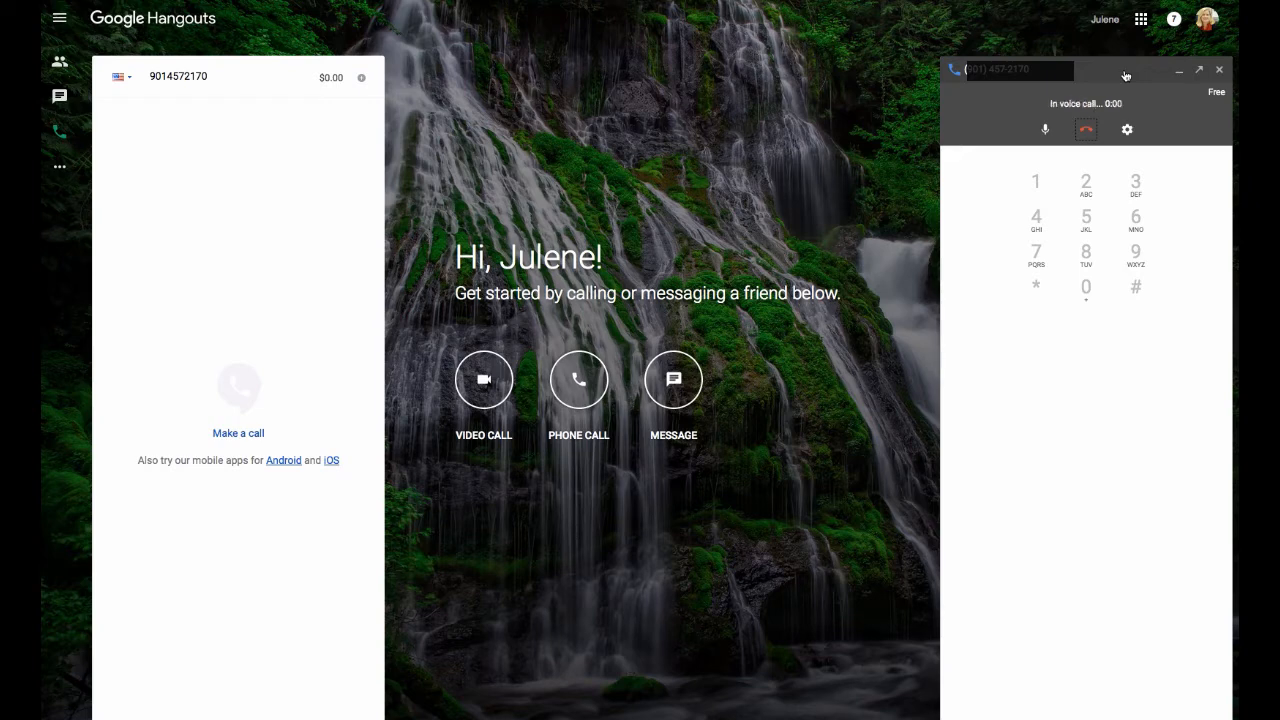
{"action": "left_click", "coordinate": [1220, 68]}
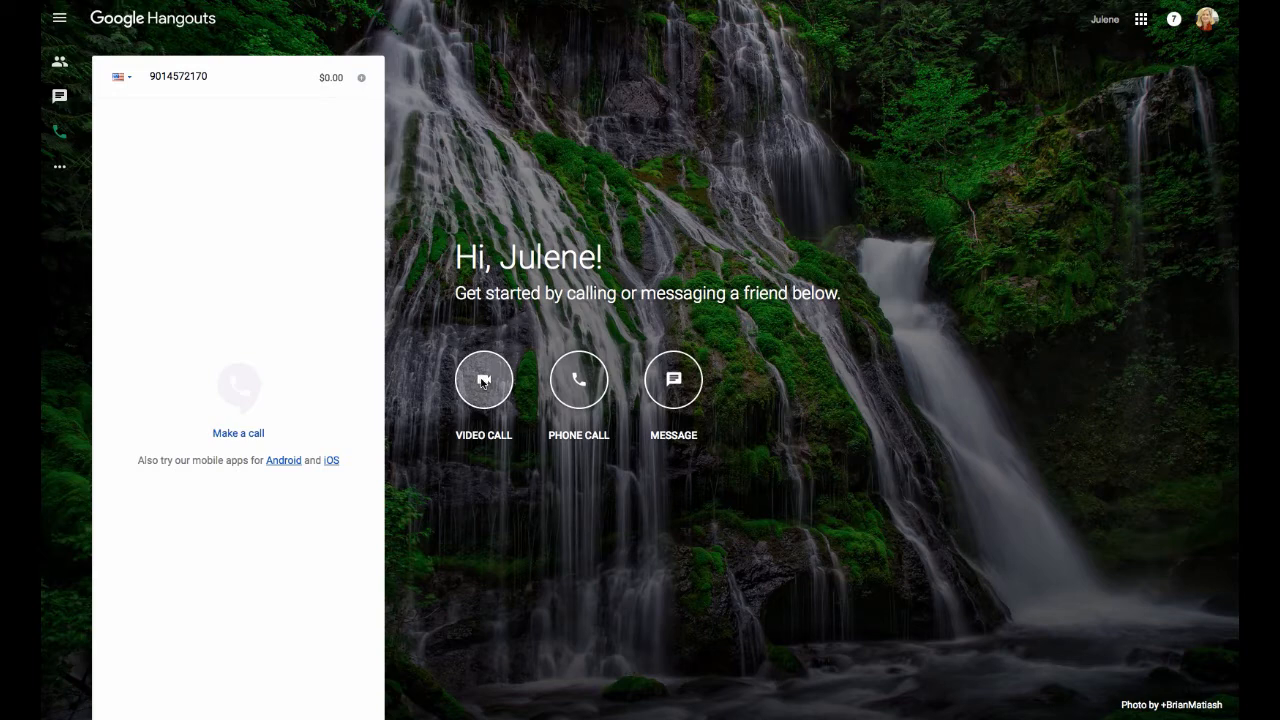
{"action": "left_click", "coordinate": [484, 380]}
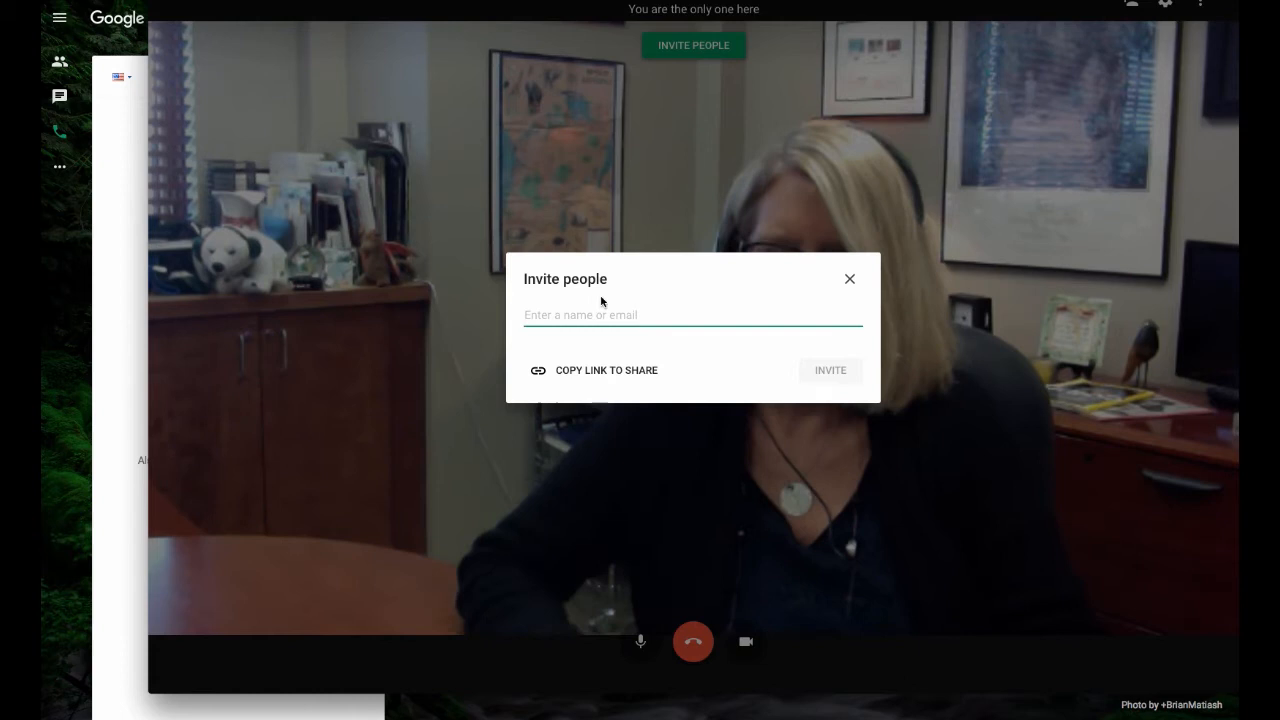
{"action": "type", "text": "julene Reed"}
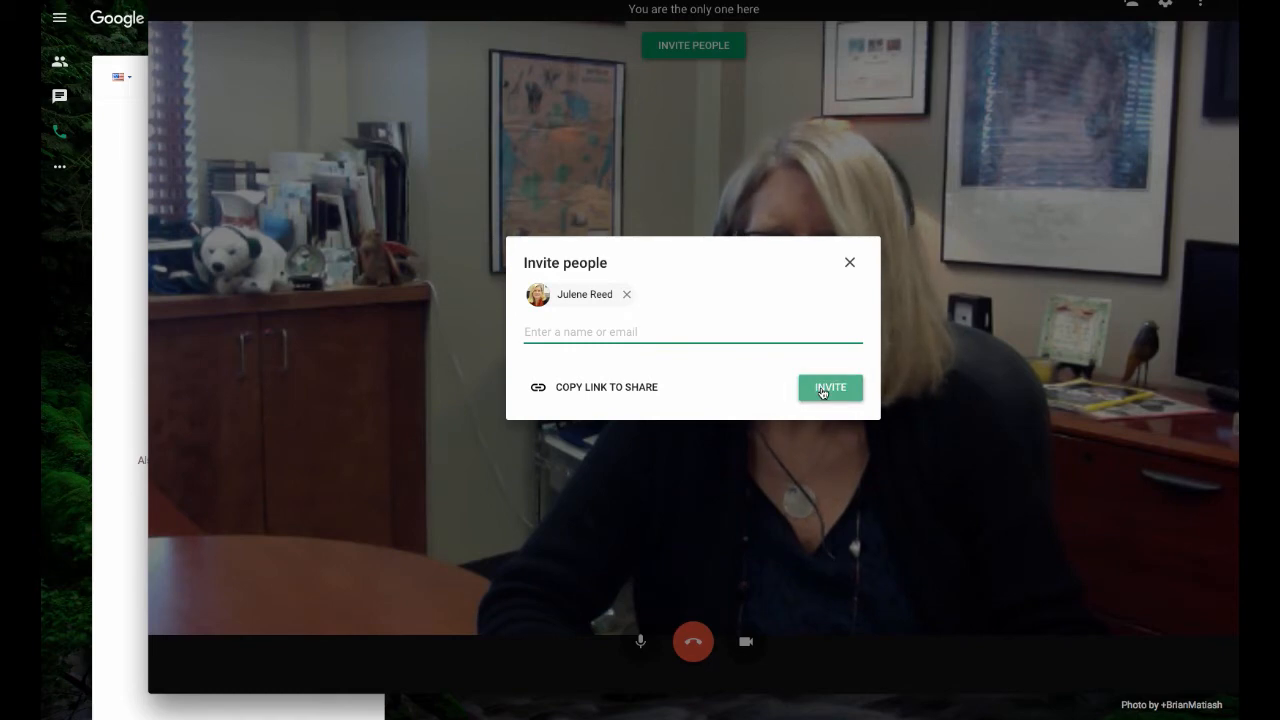
{"action": "mouse_move", "coordinate": [850, 264]}
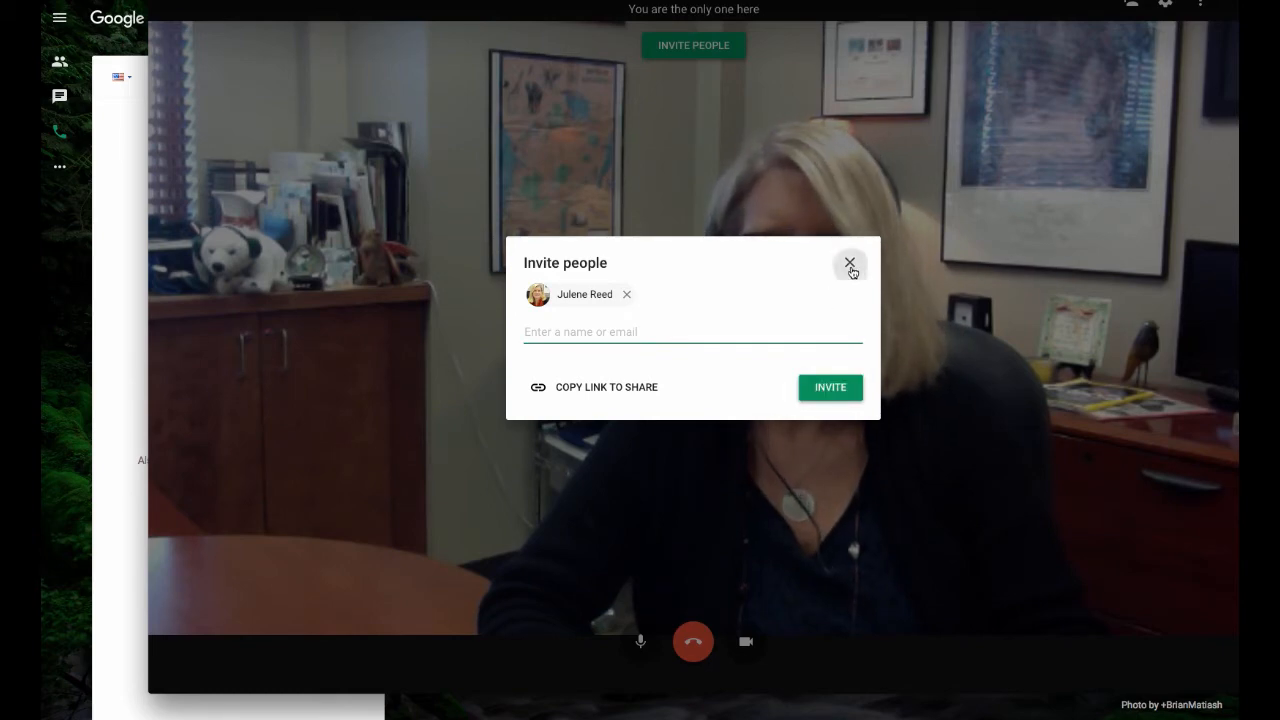
Dismiss the Invite people dialog and bring up the video call's device settings
{"action": "left_click", "coordinate": [850, 264]}
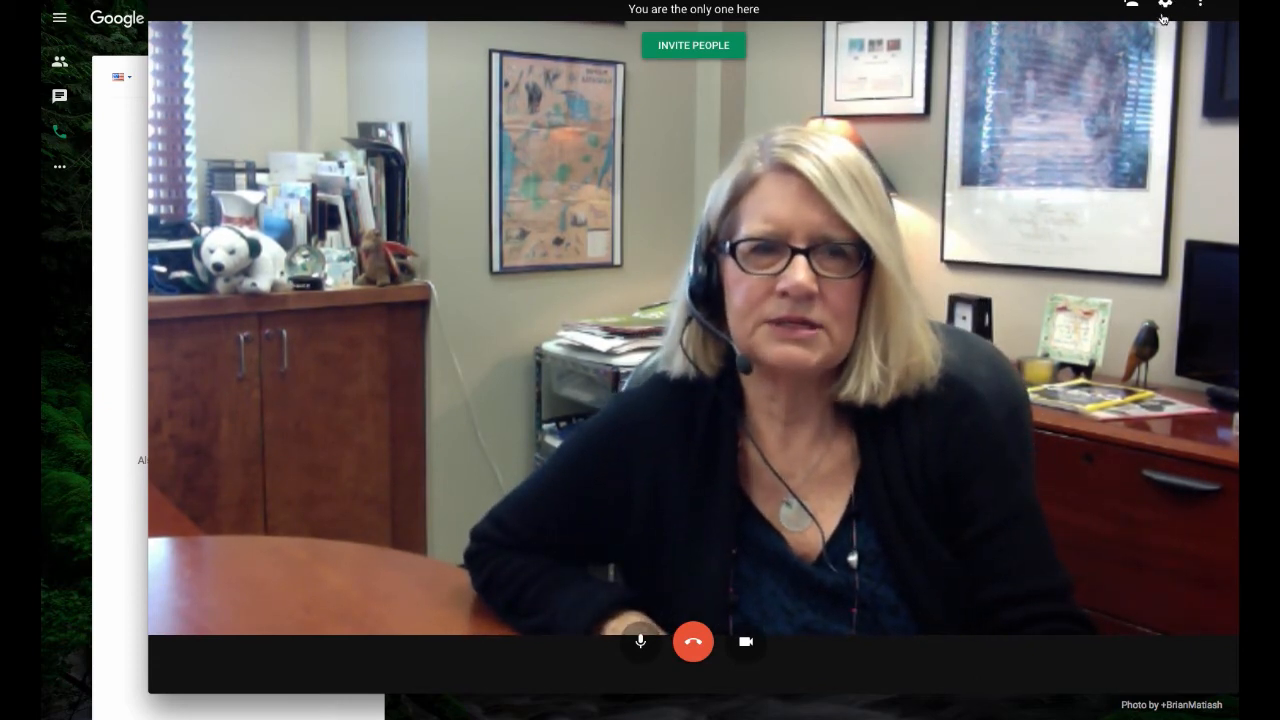
{"action": "left_click", "coordinate": [1164, 4]}
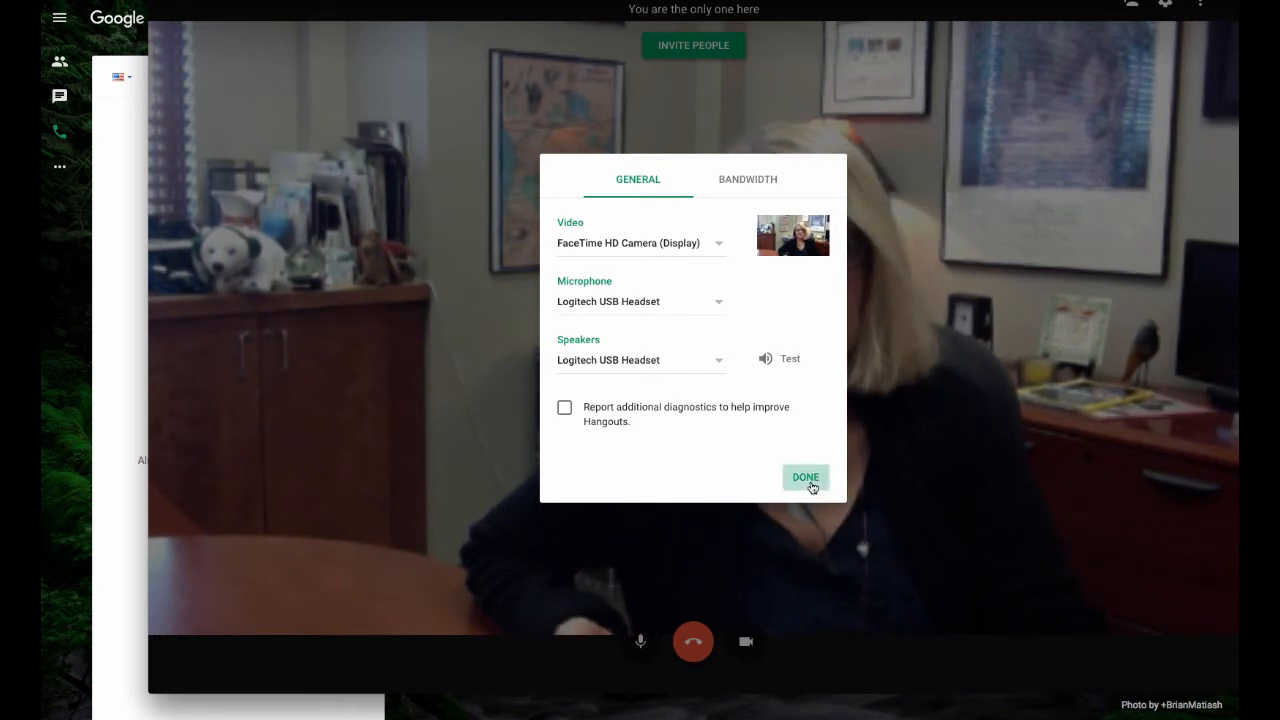
{"action": "left_click", "coordinate": [804, 476]}
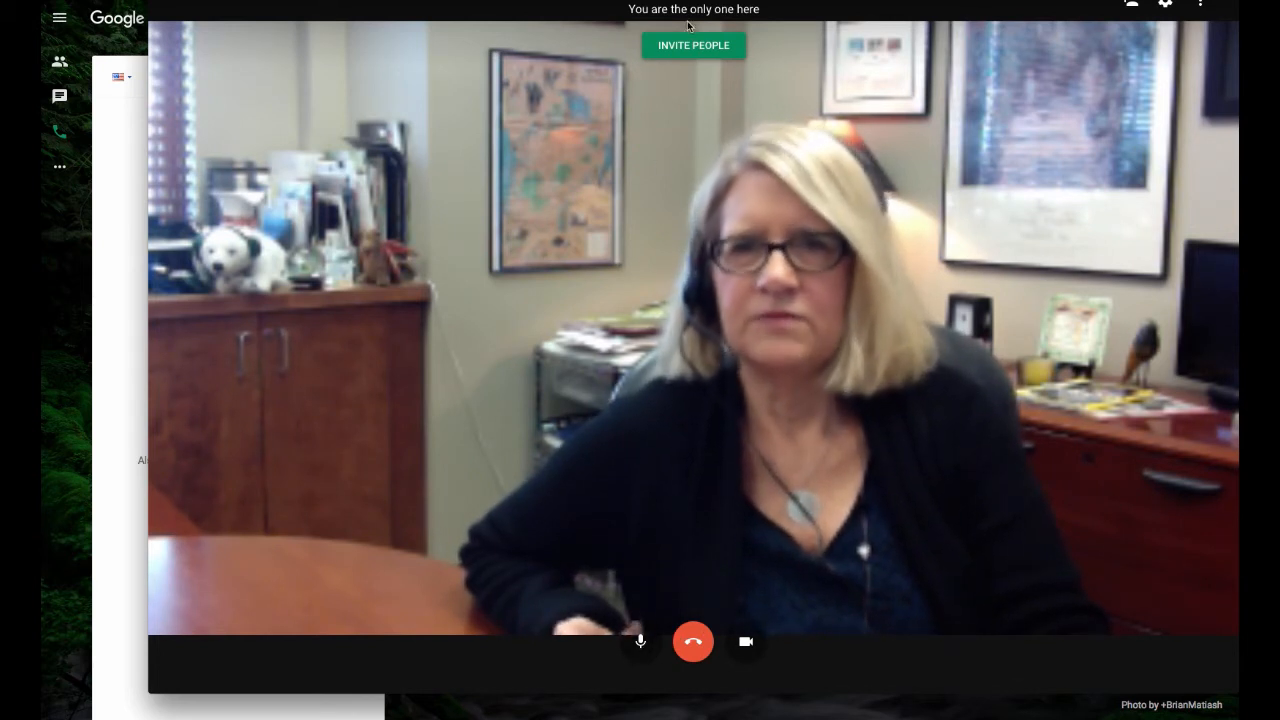
{"action": "left_click", "coordinate": [640, 640]}
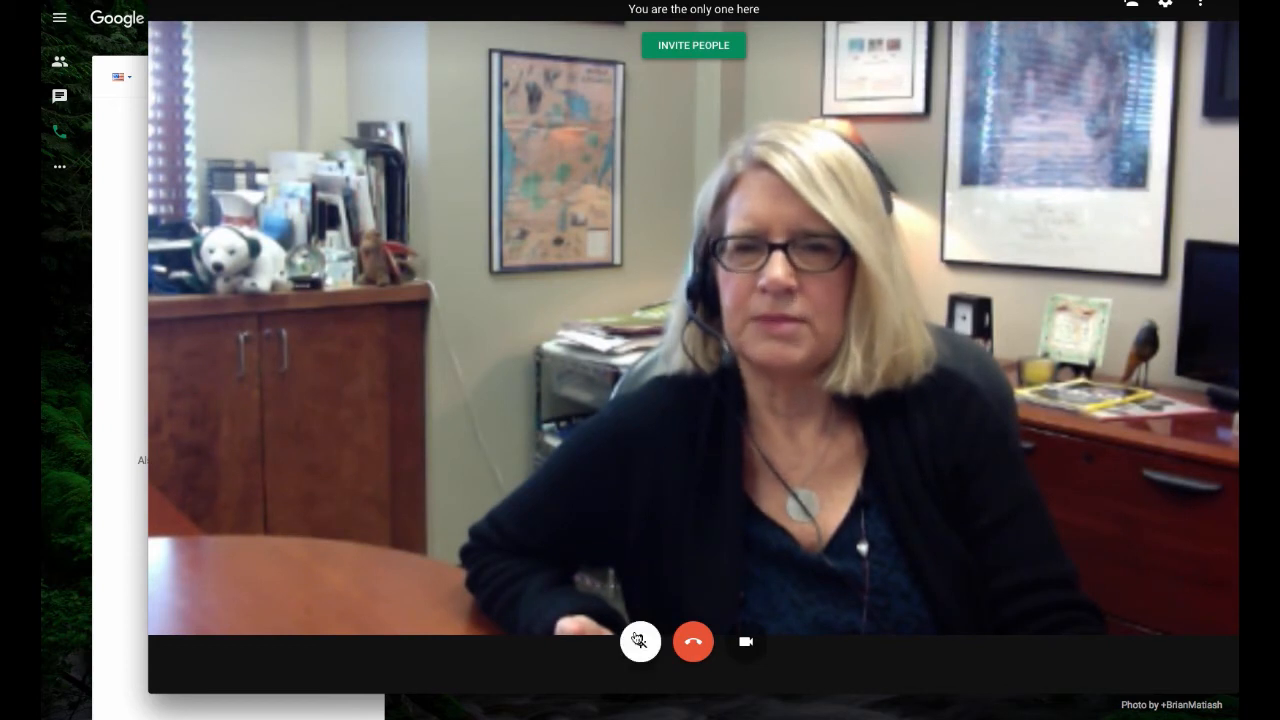
Unmute the mic, toggle the camera off and on, then hang up the video call
{"action": "left_click", "coordinate": [640, 640]}
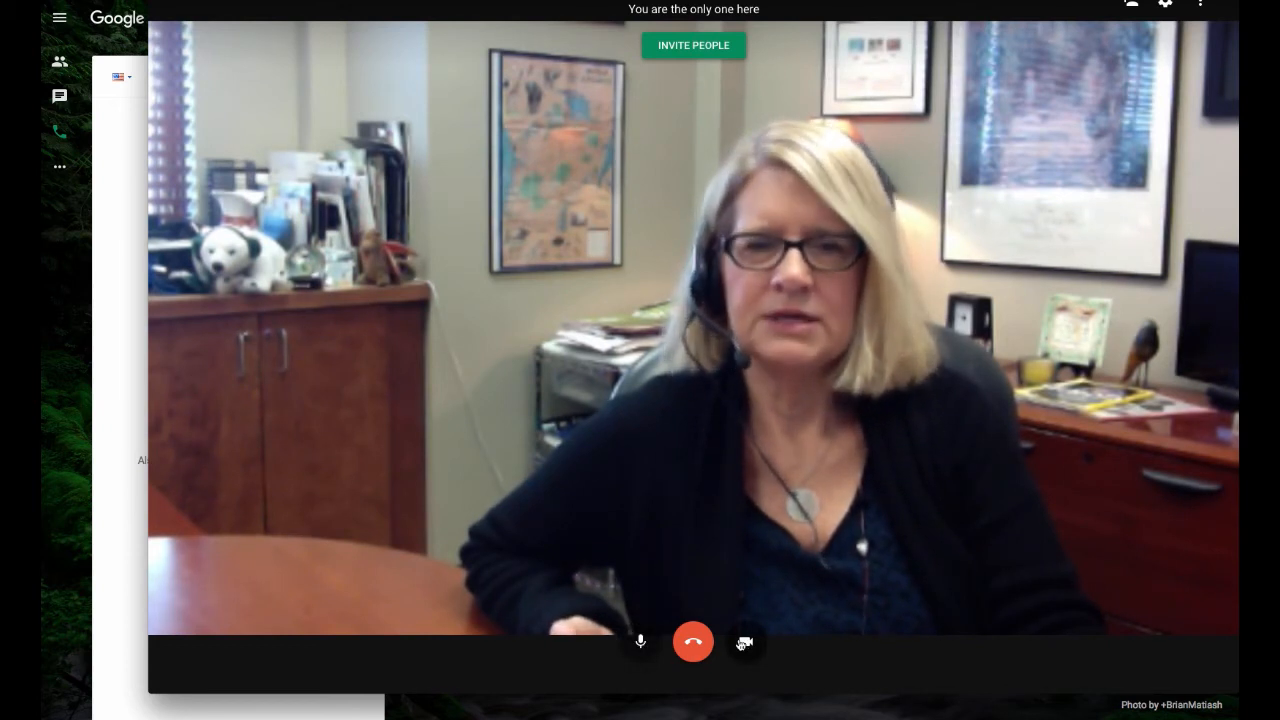
{"action": "left_click", "coordinate": [744, 642]}
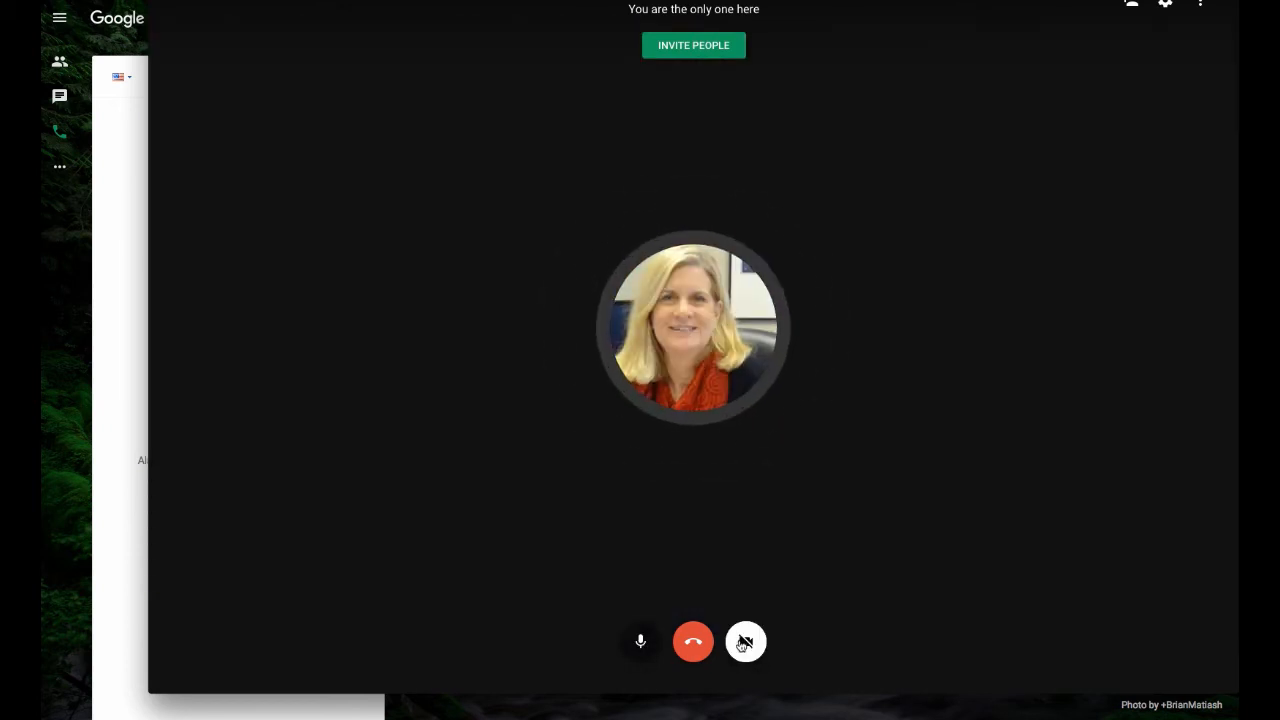
{"action": "left_click", "coordinate": [744, 640]}
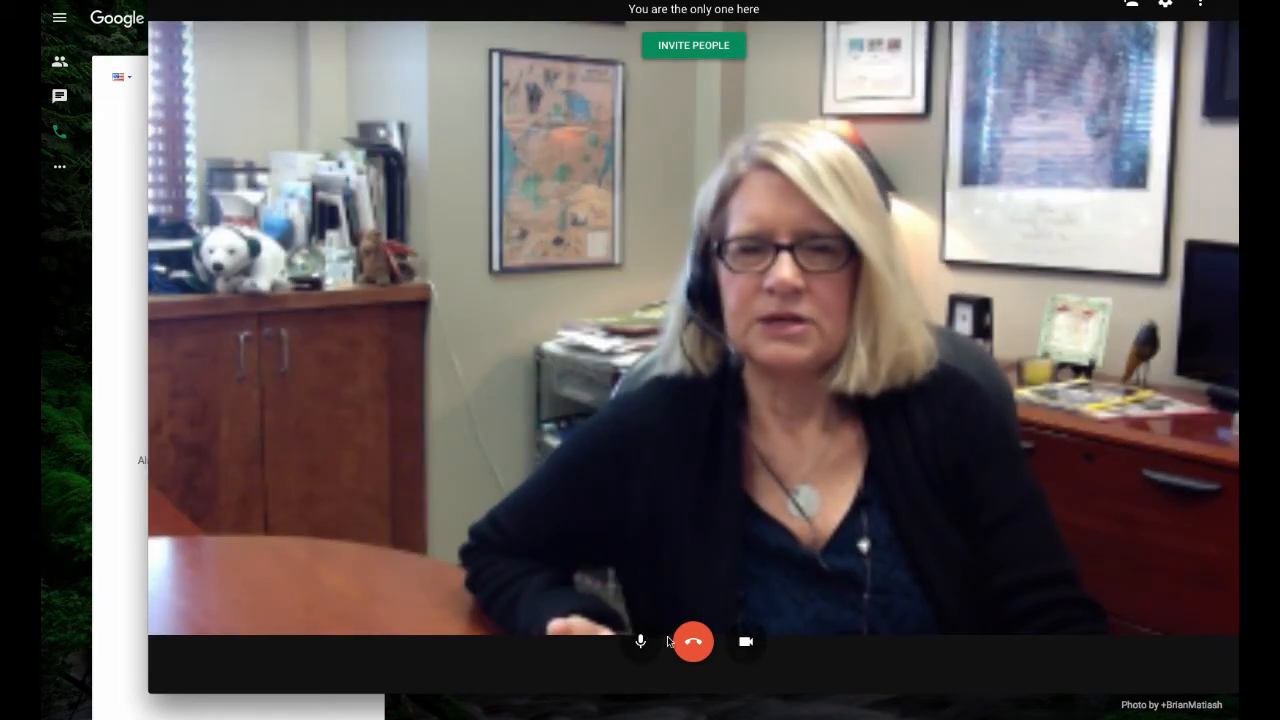
{"action": "left_click", "coordinate": [692, 640]}
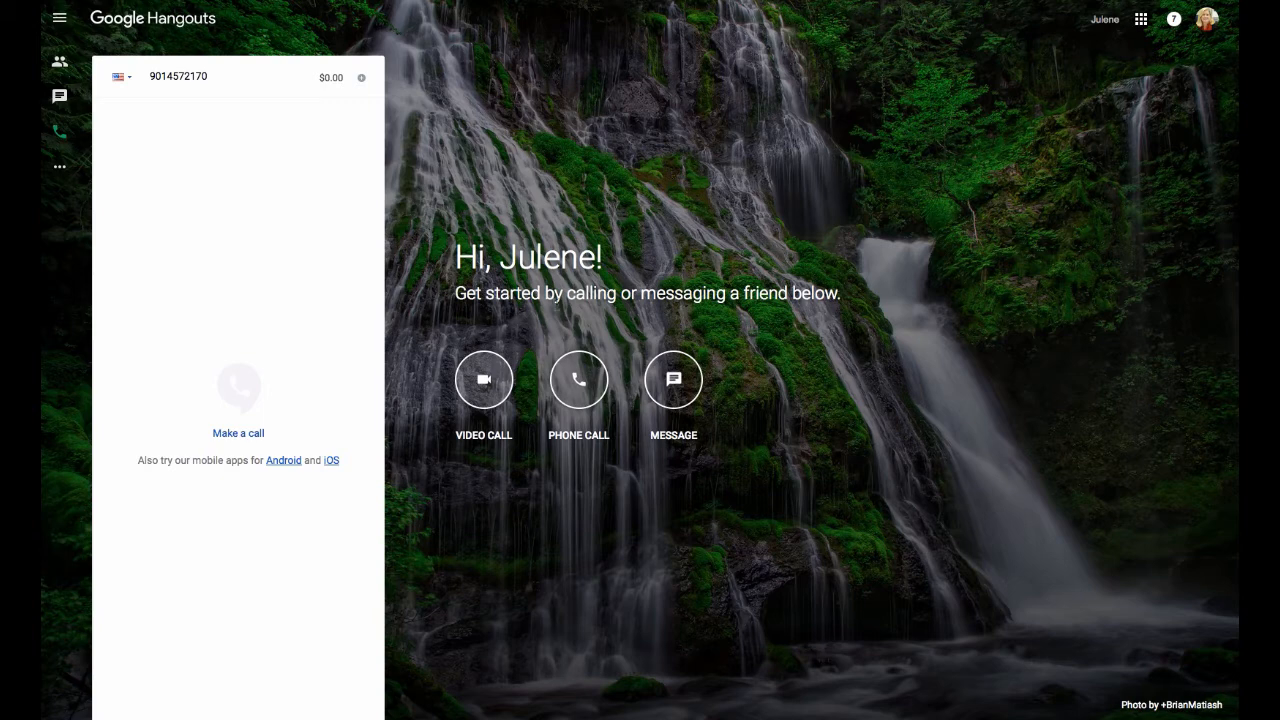
{"action": "mouse_move", "coordinate": [636, 432]}
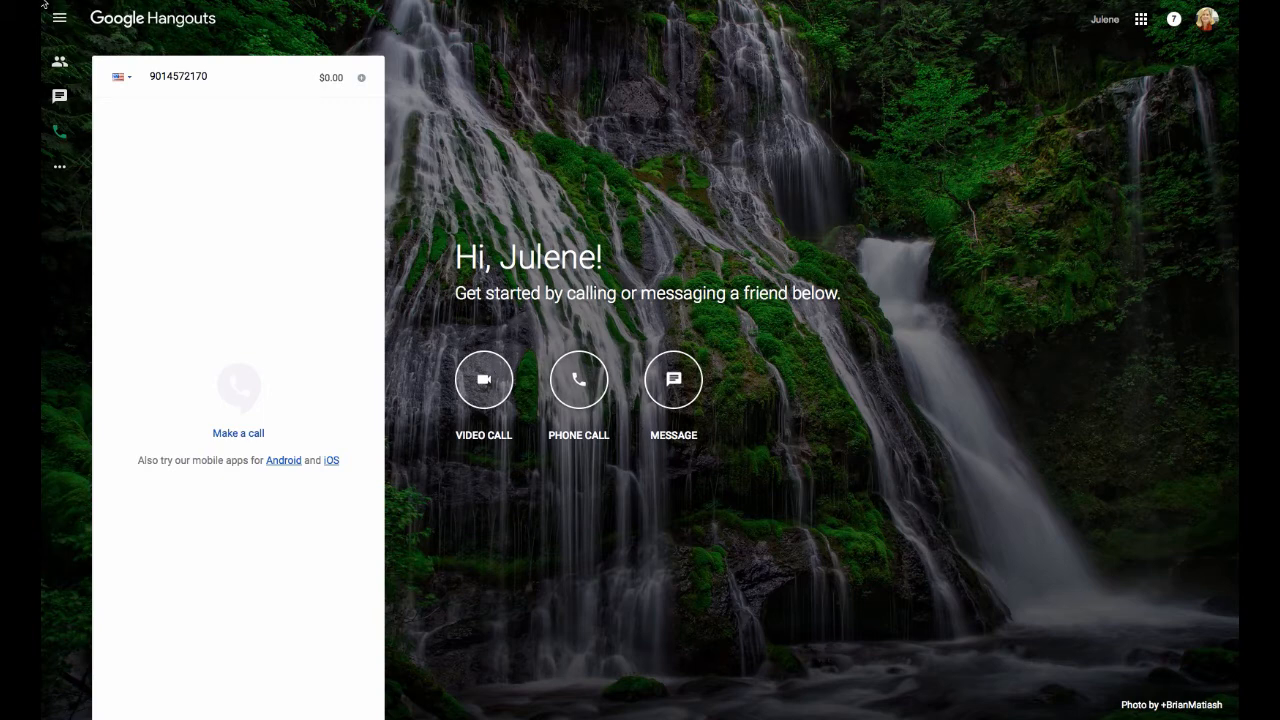
{"action": "mouse_move", "coordinate": [60, 16]}
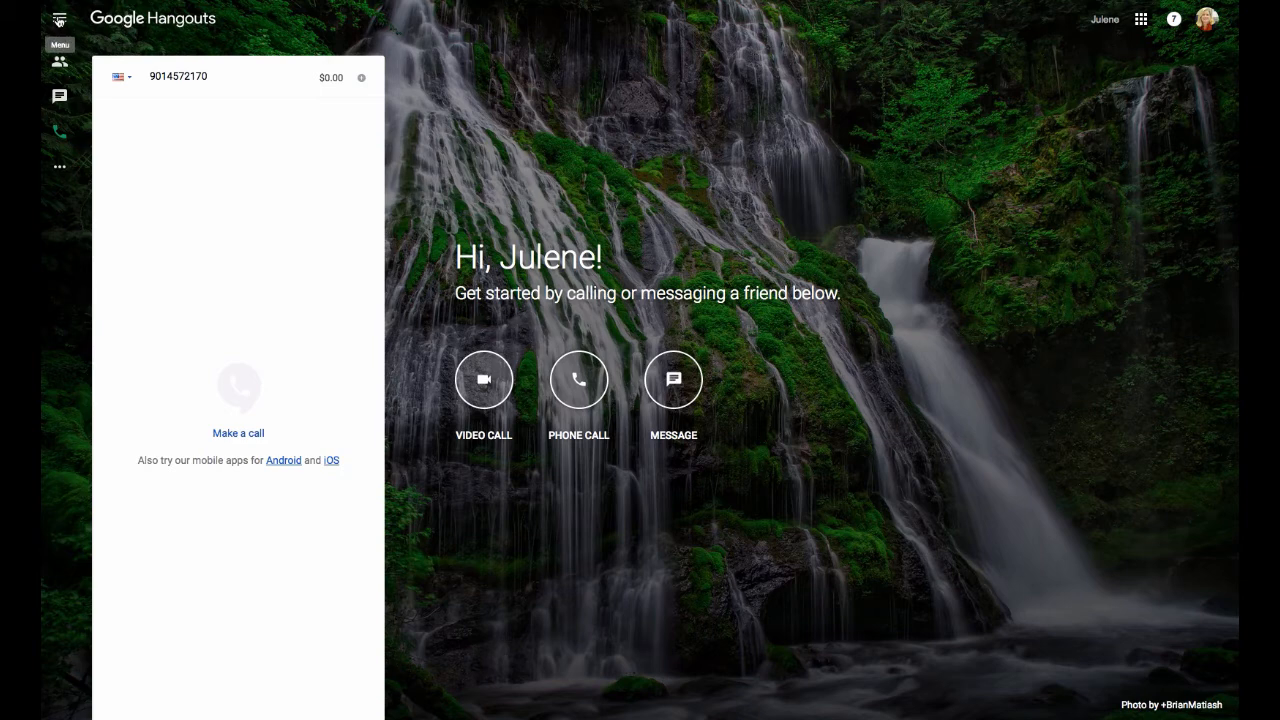
Show the main menu with Contacts, Conversations, Phone Calls, Invites and Settings
{"action": "left_click", "coordinate": [60, 18]}
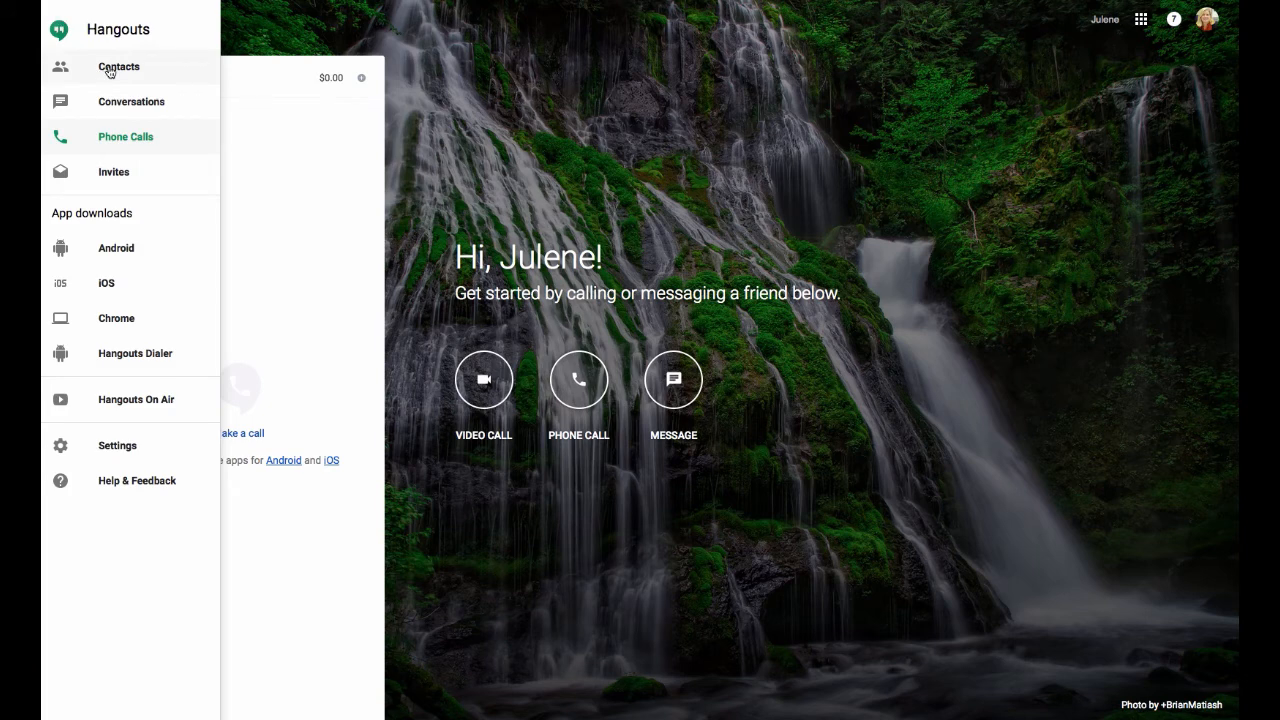
{"action": "mouse_move", "coordinate": [108, 112]}
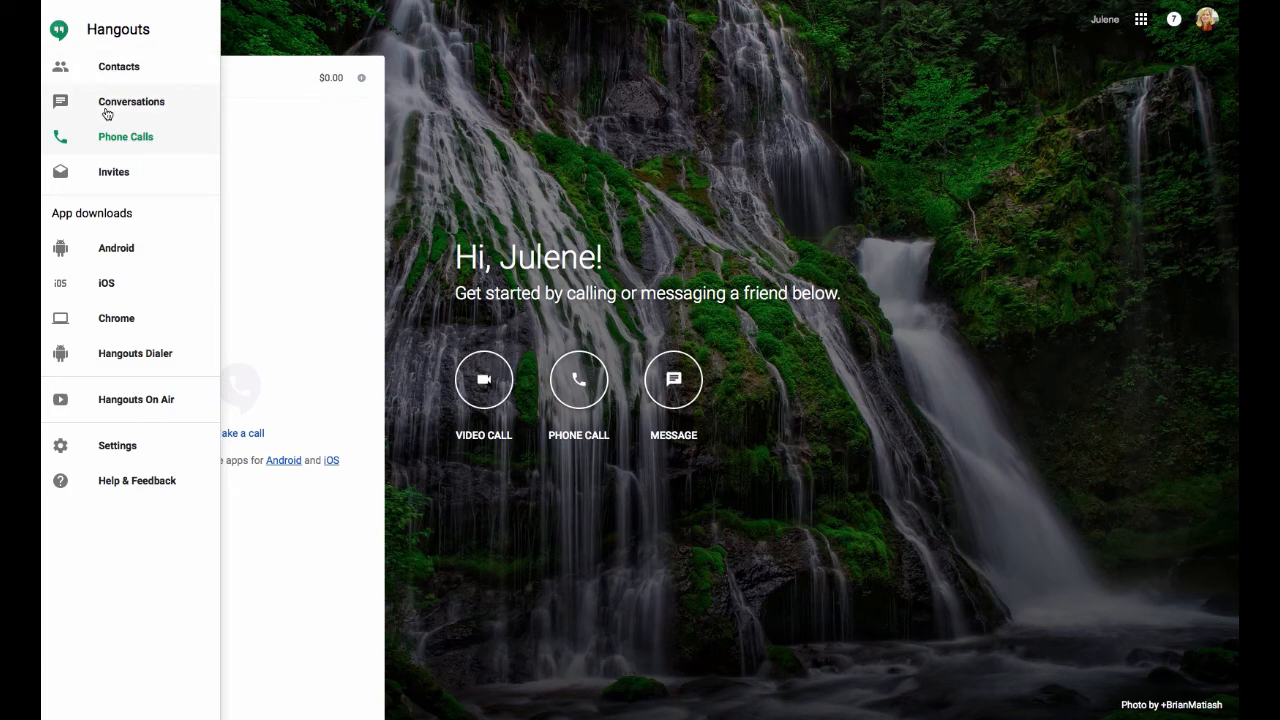
{"action": "mouse_move", "coordinate": [104, 148]}
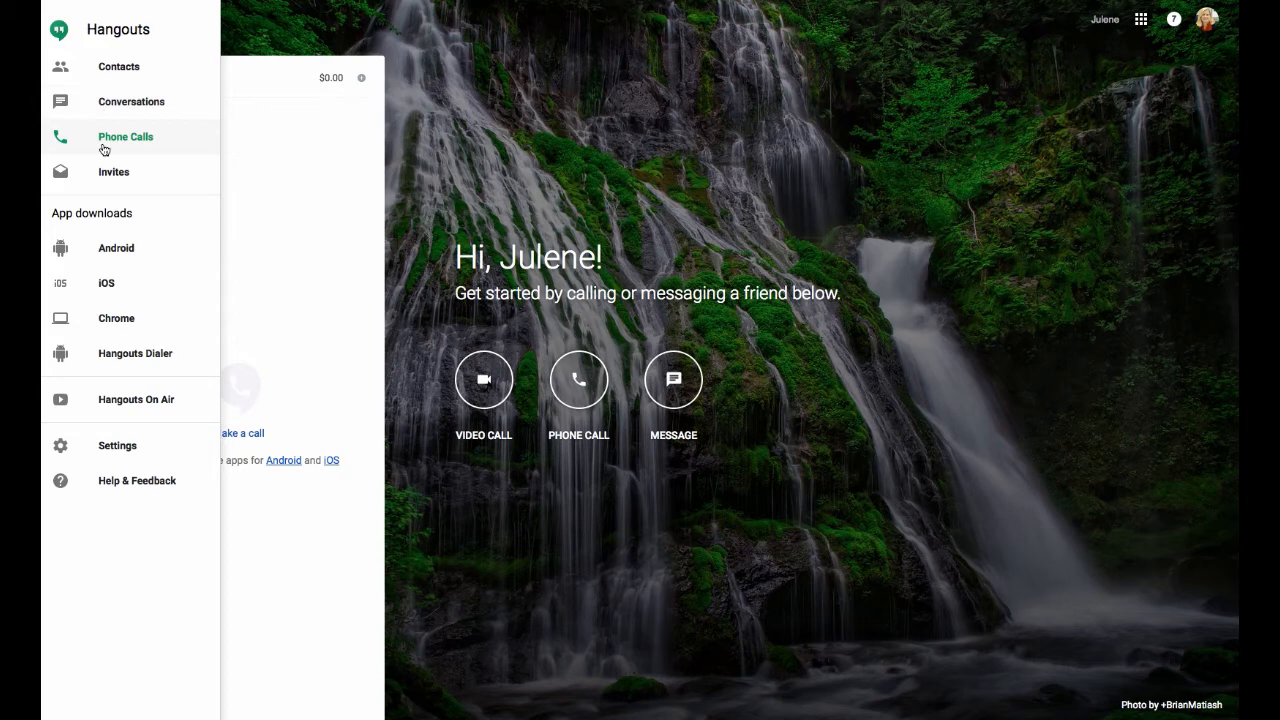
{"action": "mouse_move", "coordinate": [104, 176]}
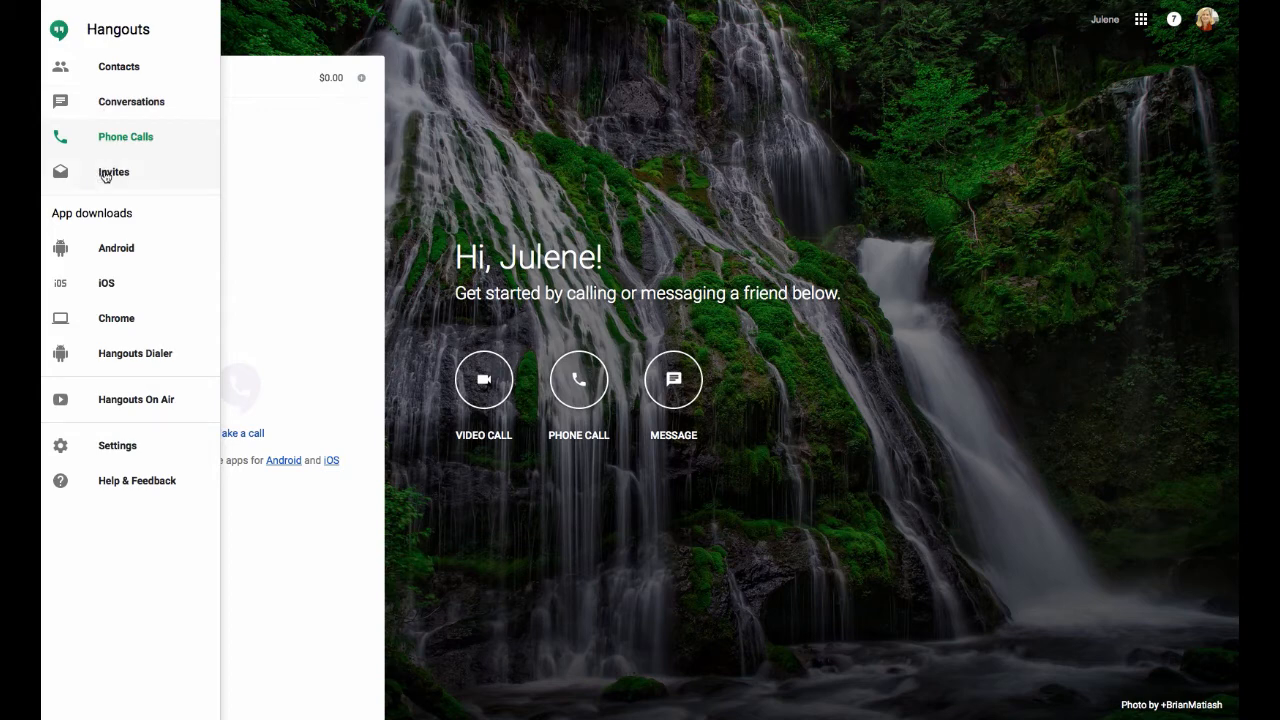
{"action": "mouse_move", "coordinate": [92, 342]}
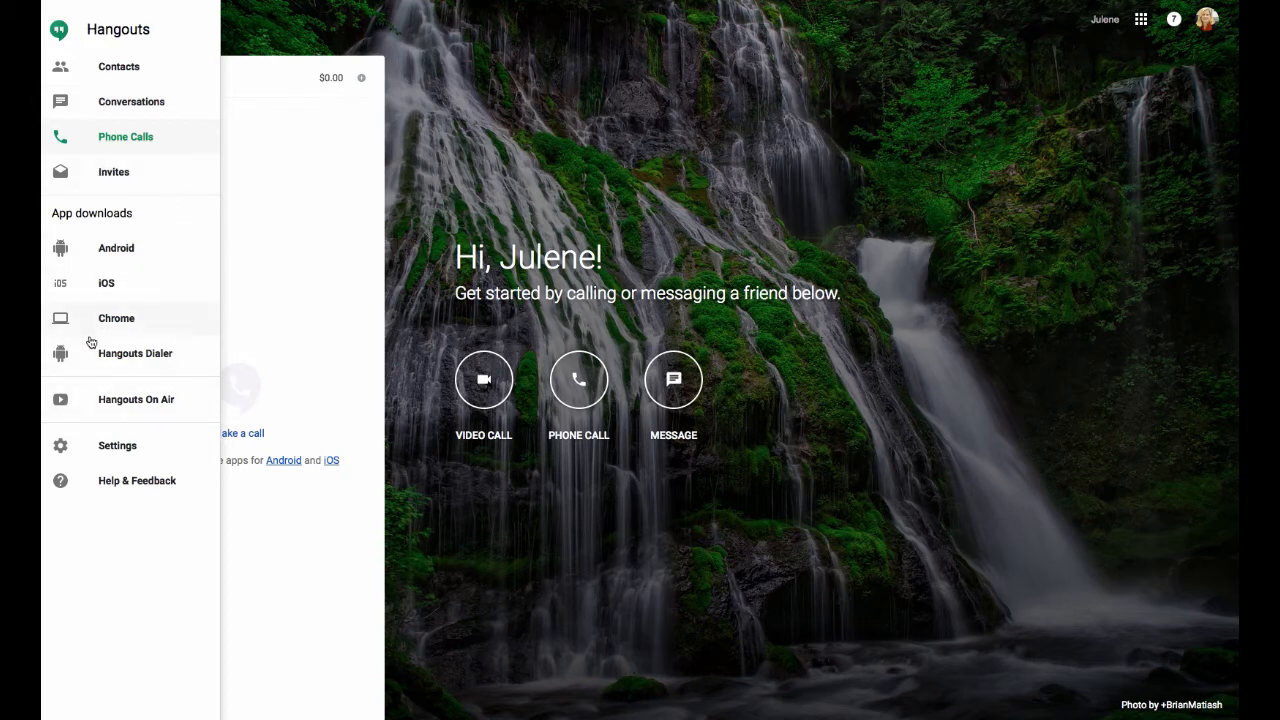
{"action": "mouse_move", "coordinate": [228, 204]}
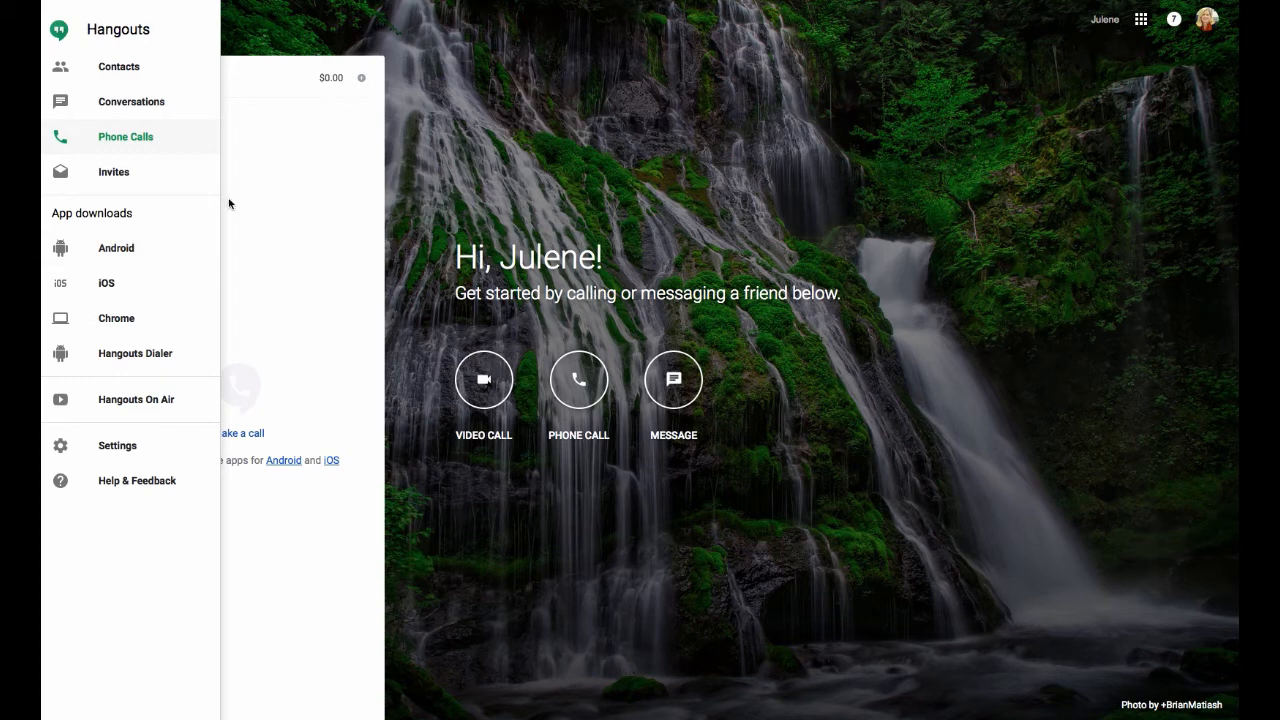
Review the Settings panel's status, notification and chat options, then close it
{"action": "left_click", "coordinate": [116, 444]}
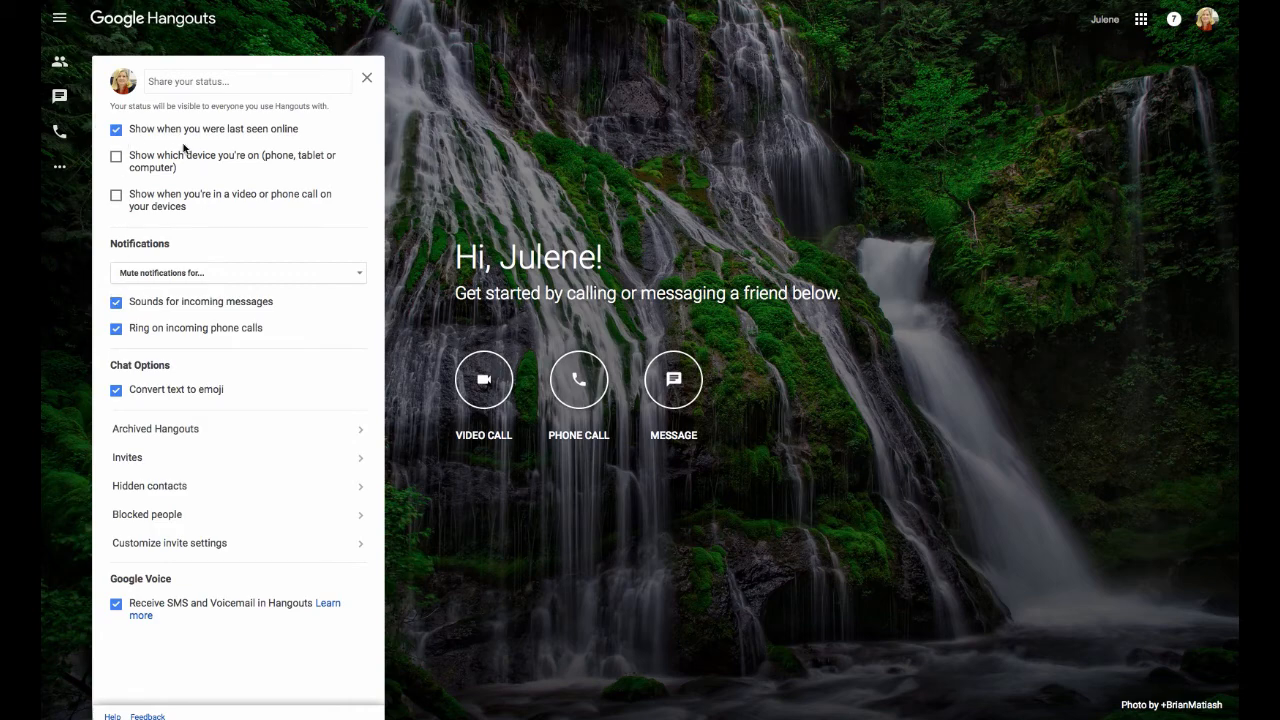
{"action": "left_click", "coordinate": [60, 132]}
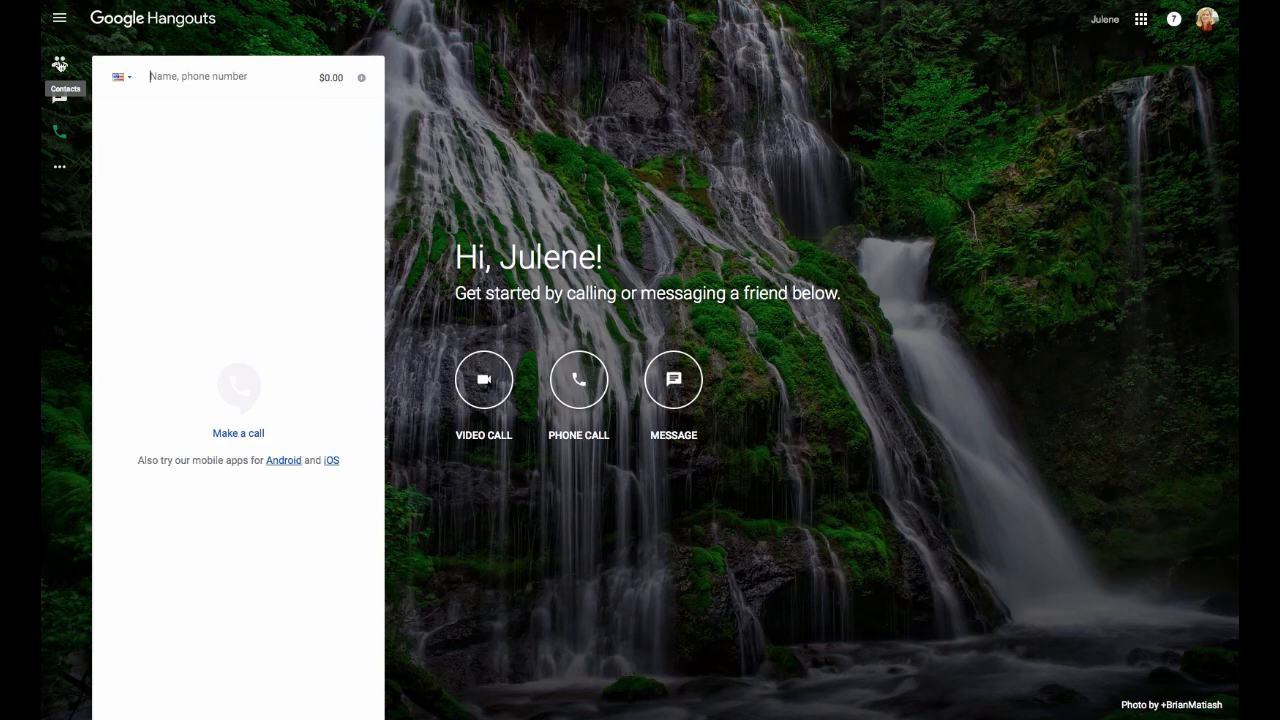
Switch the side panel to Contacts, then to the Conversations list
{"action": "left_click", "coordinate": [60, 98]}
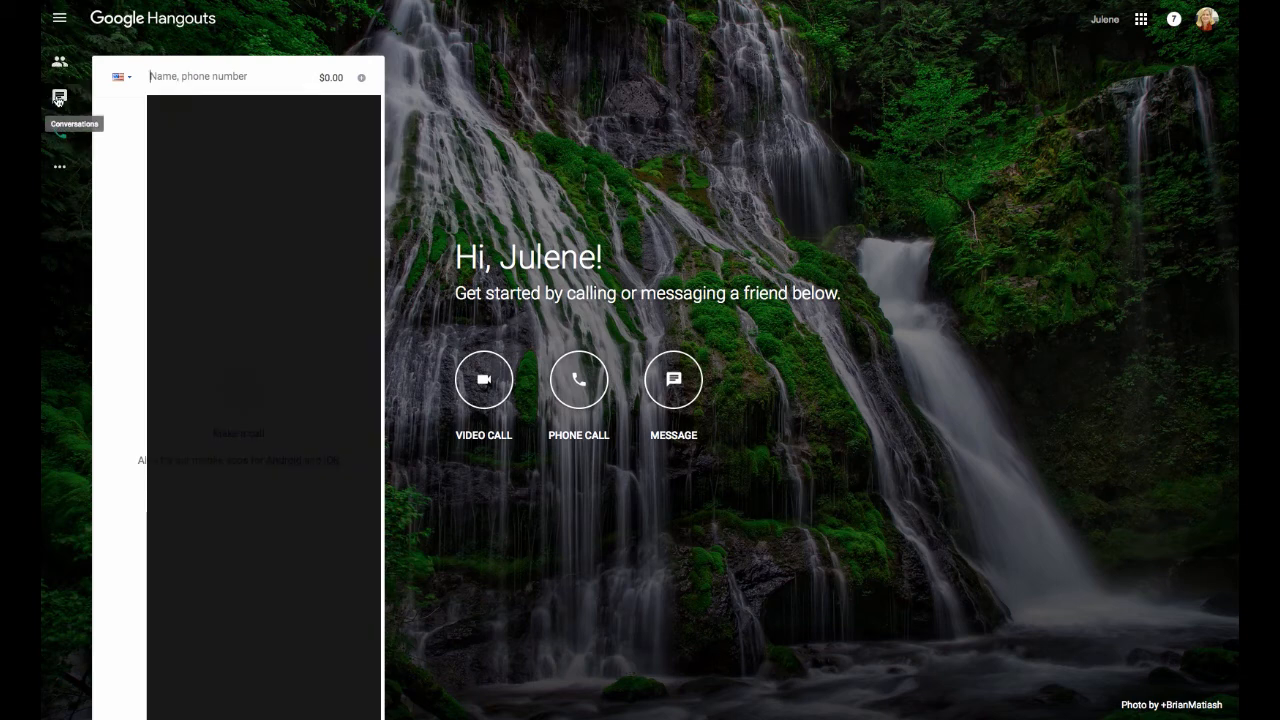
{"action": "left_click", "coordinate": [60, 98]}
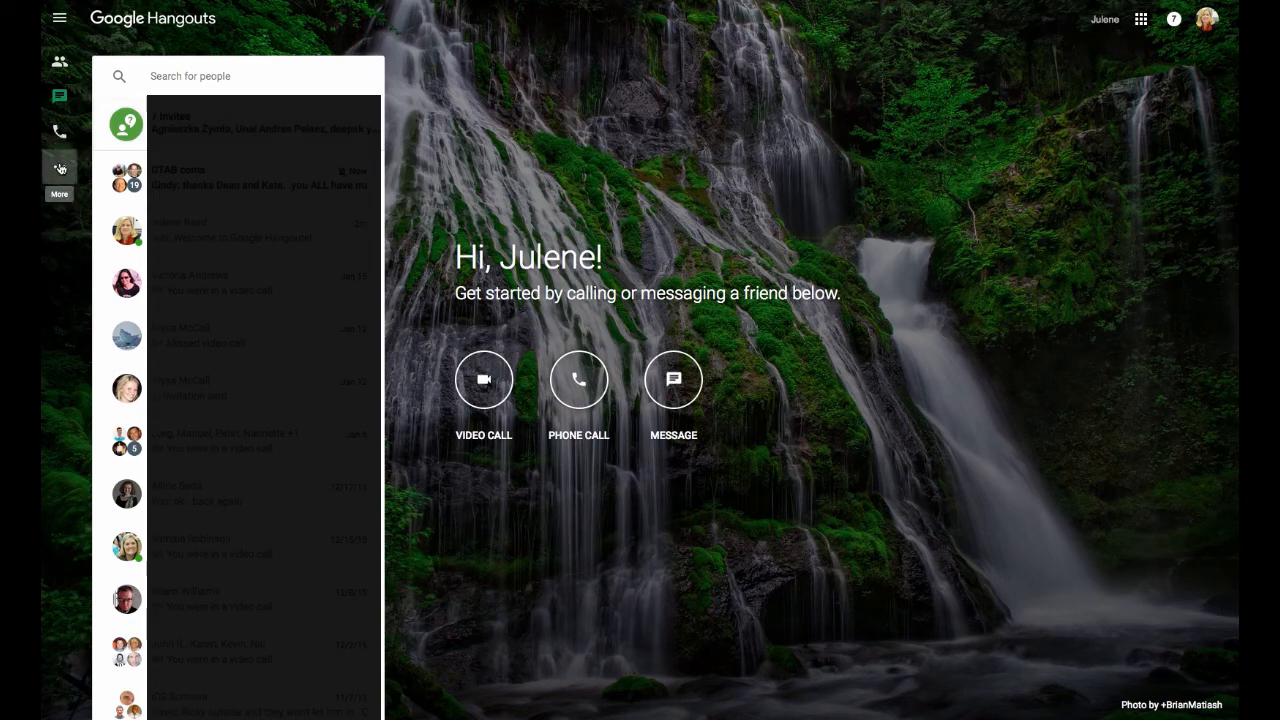
Reopen the main navigation menu over the conversations list, with Conversations current
{"action": "left_click", "coordinate": [60, 18]}
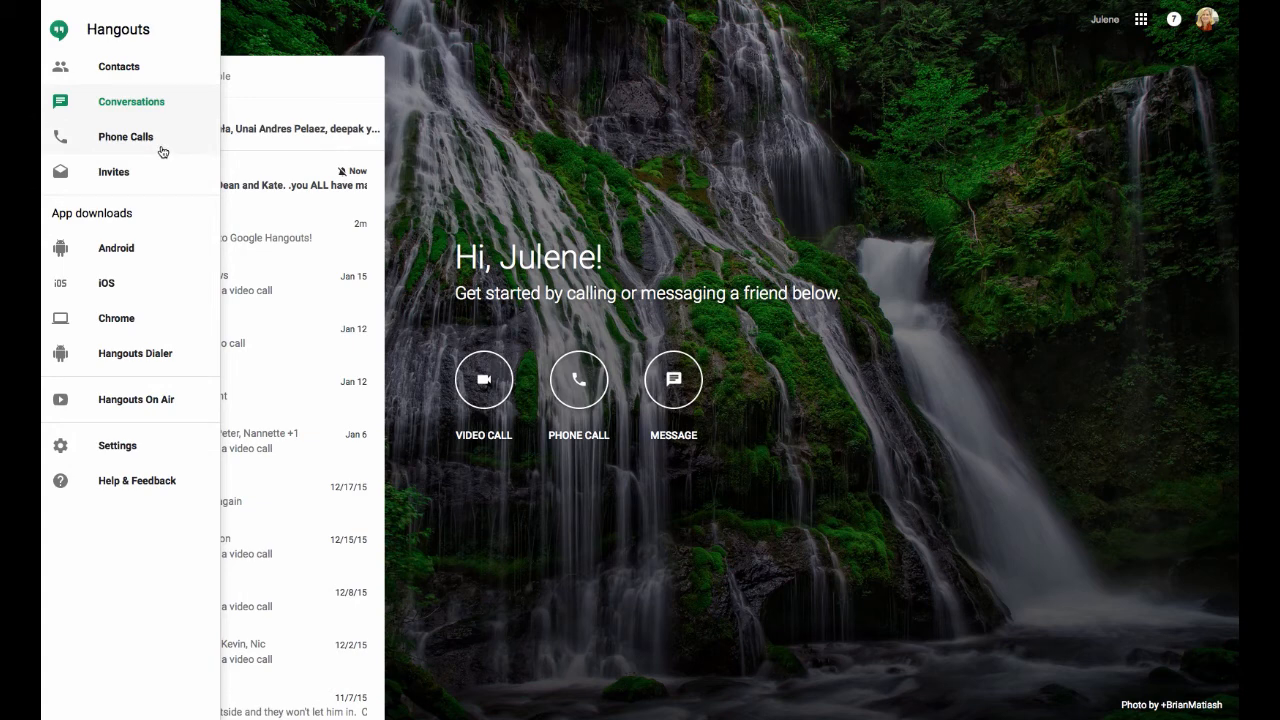
{"action": "mouse_move", "coordinate": [162, 298]}
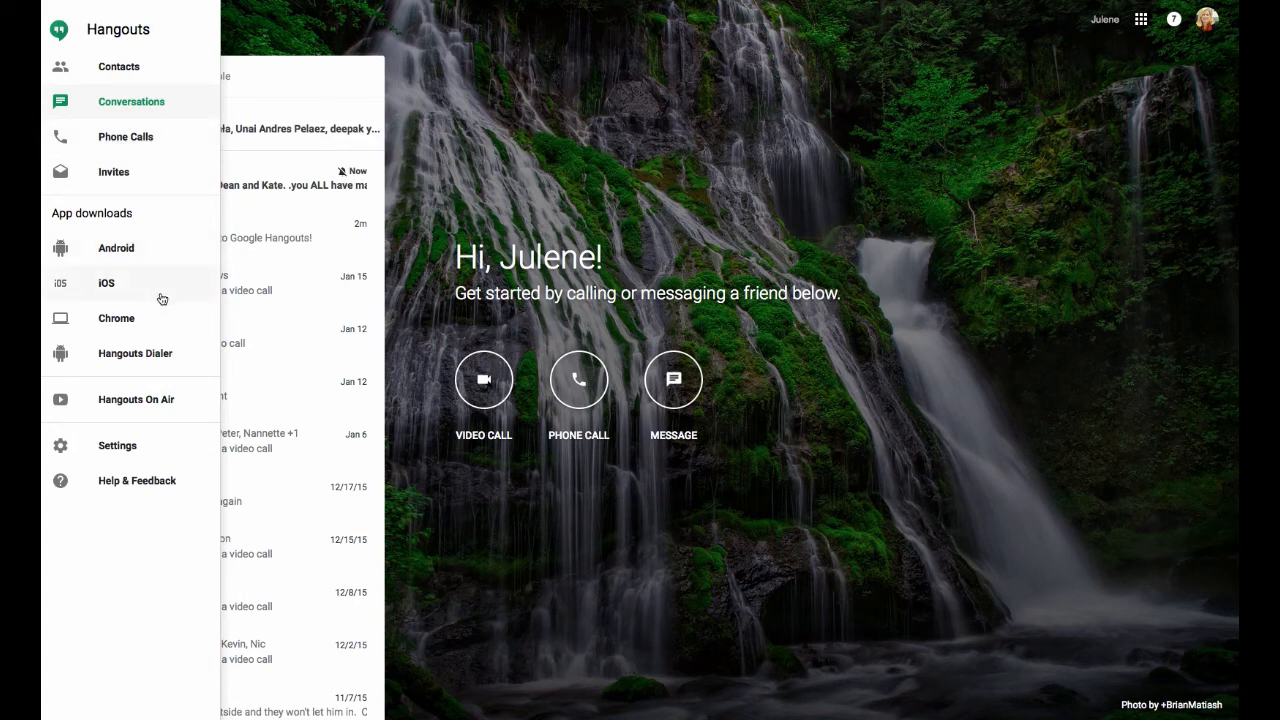
{"action": "mouse_move", "coordinate": [116, 400]}
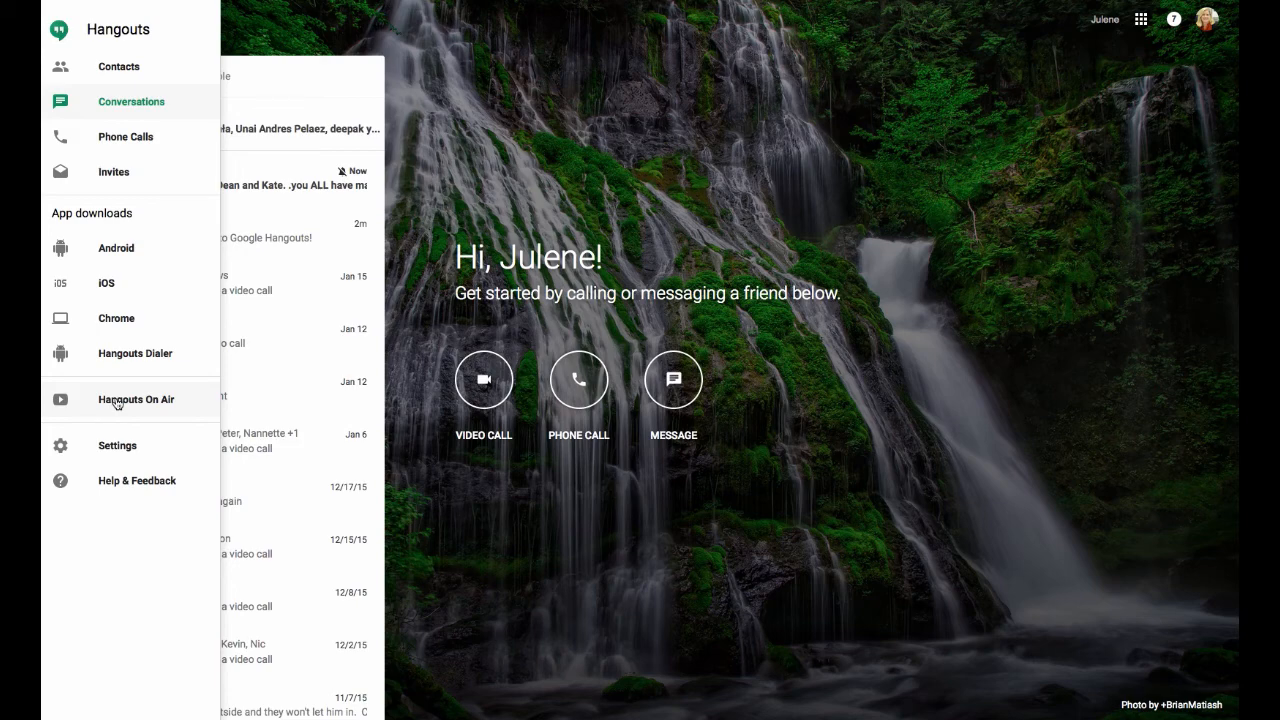